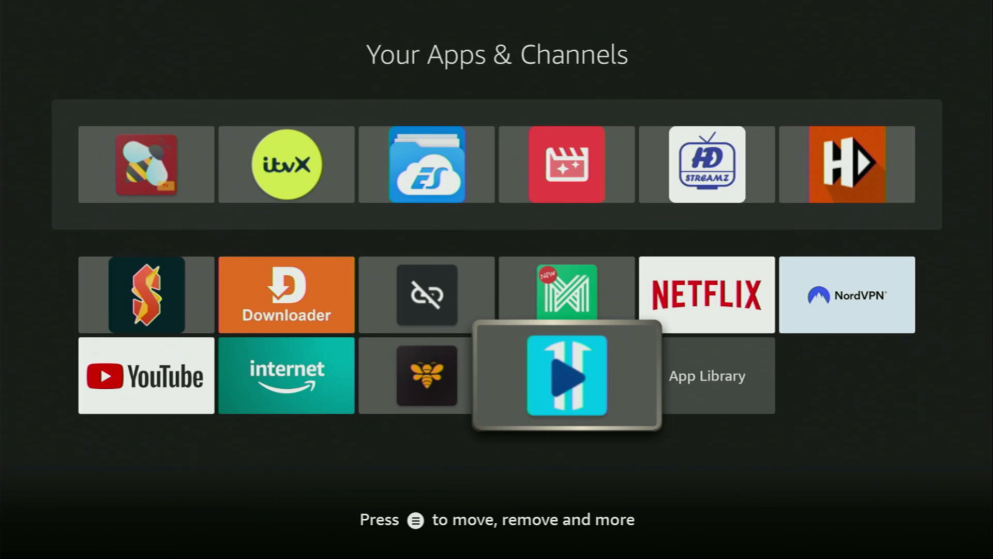
Launch XCIPTV to its blank Xtream Codes sign-in form, then return to the Fire TV home
left_click(565, 374)
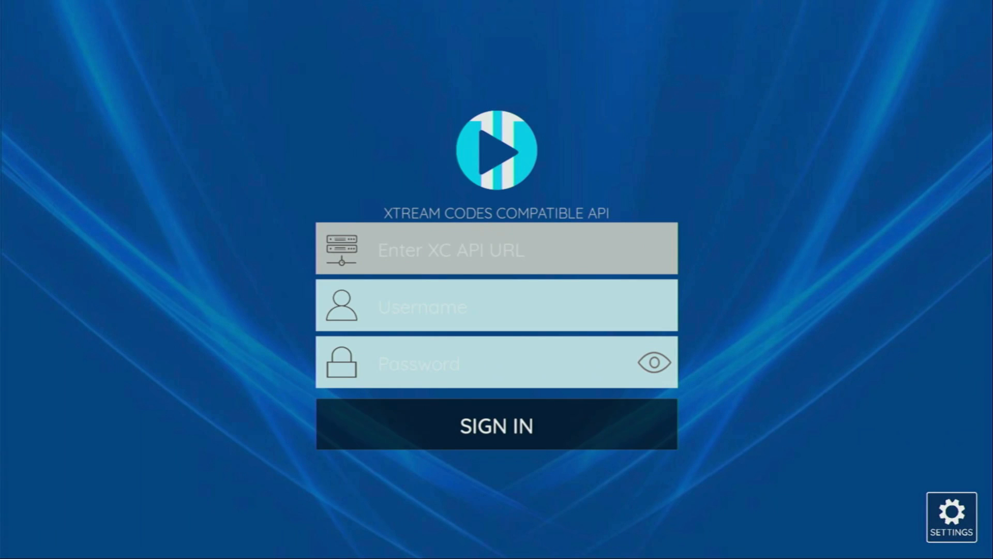
left_click(496, 307)
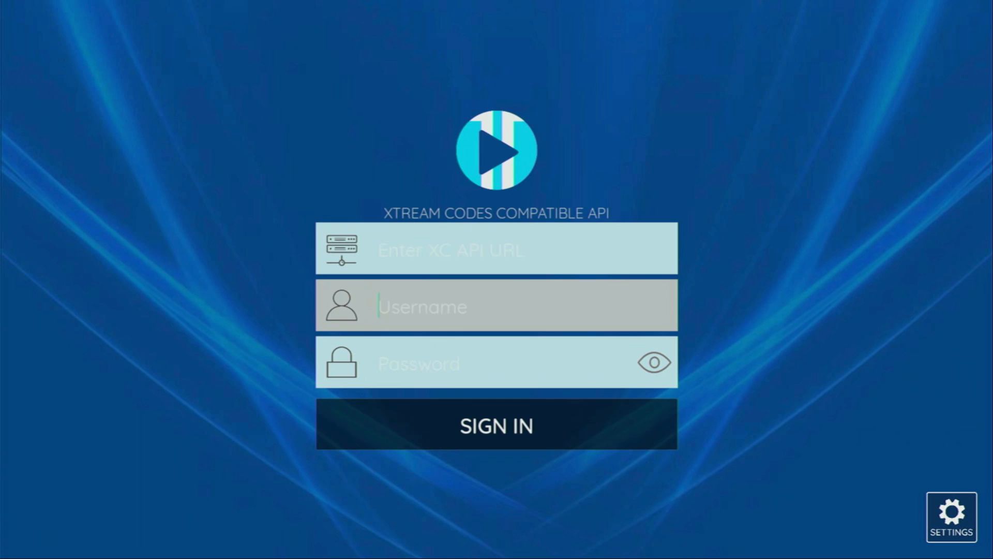
left_click(496, 249)
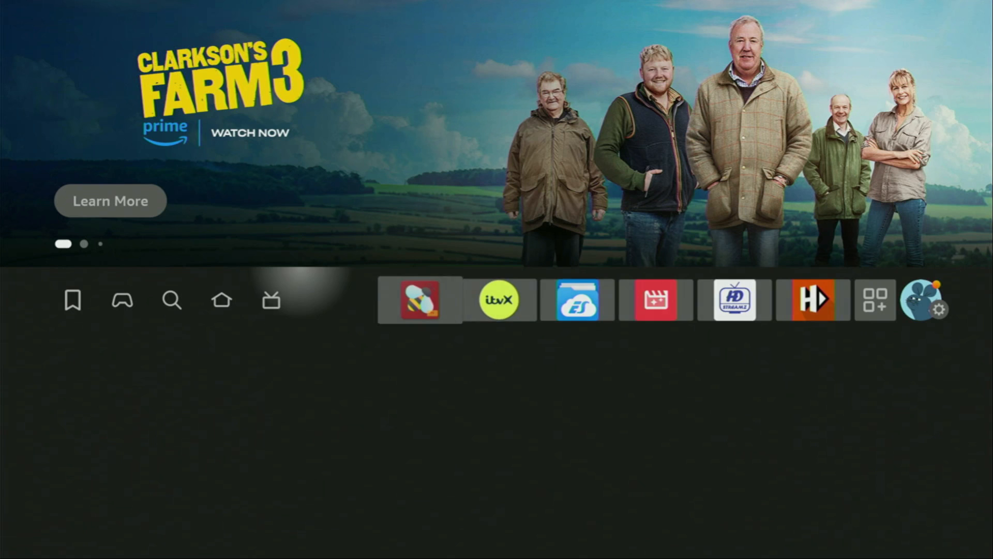
left_click(172, 300)
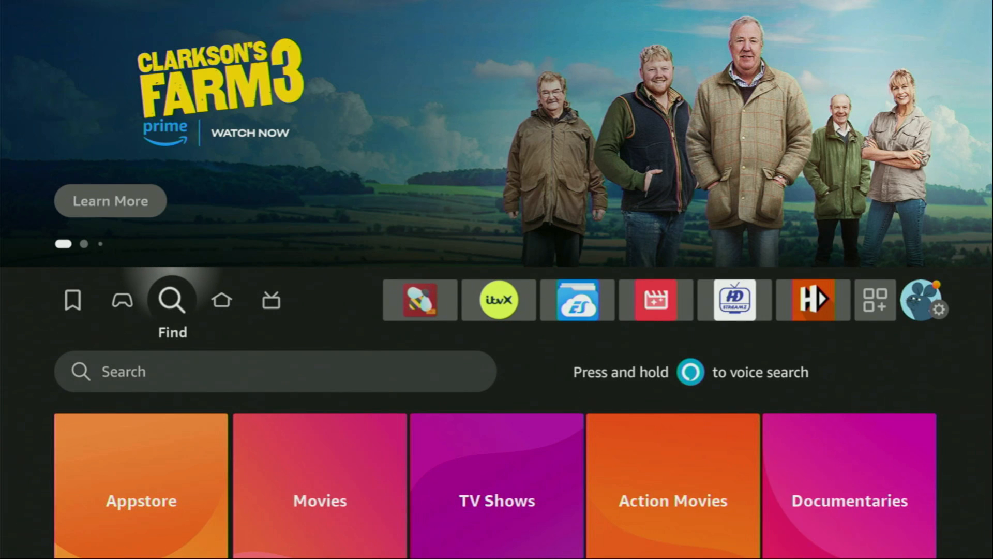
scroll("down", 3)
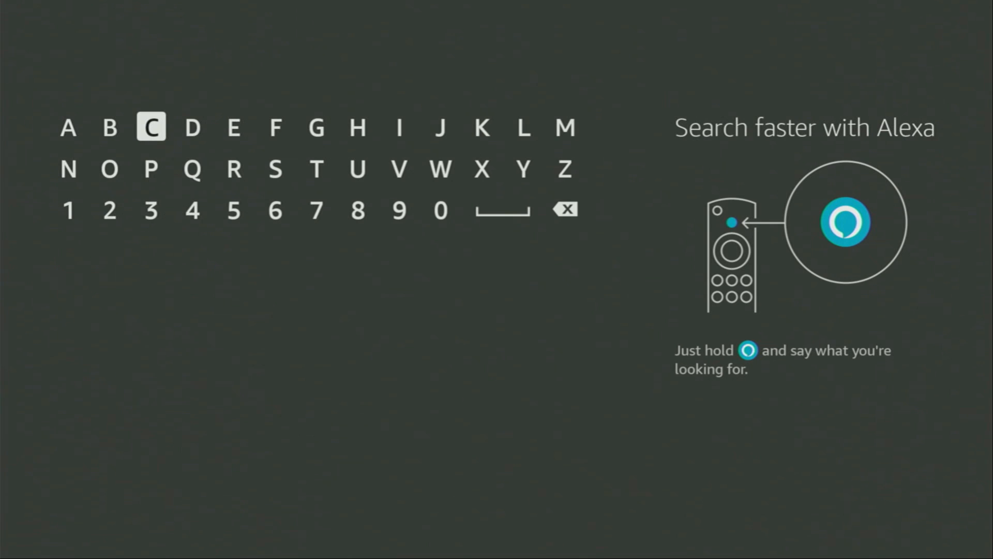
left_click(109, 169)
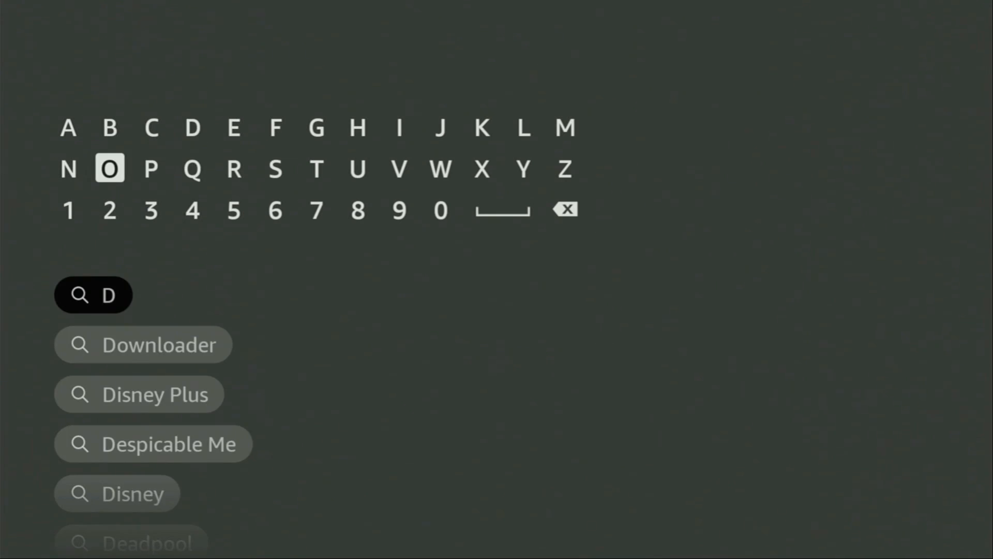
left_click(110, 168)
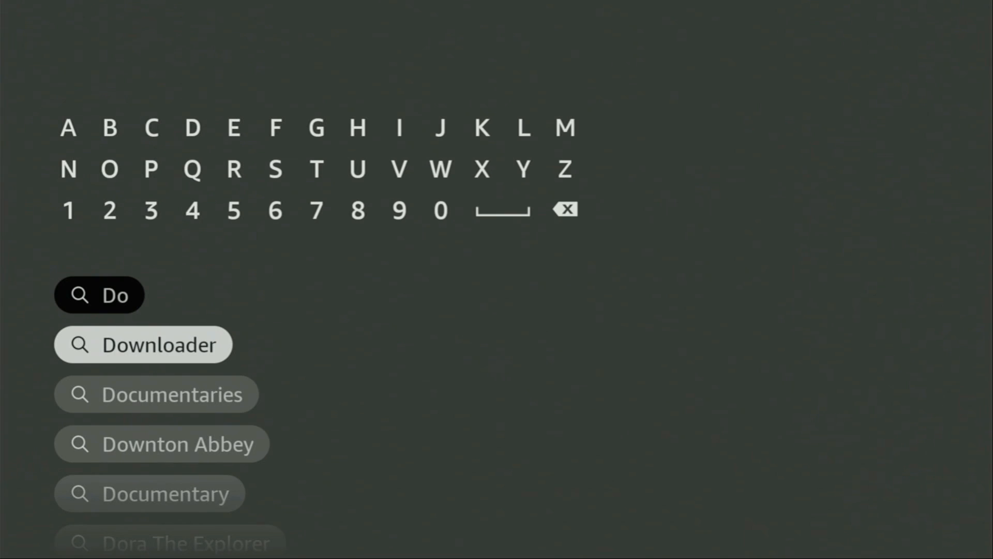
left_click(143, 344)
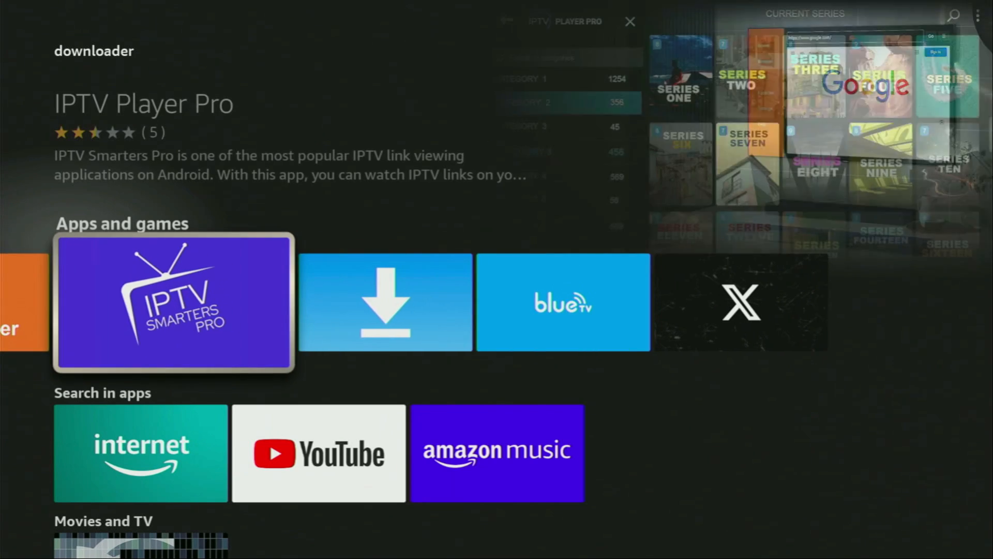
scroll("right", 3)
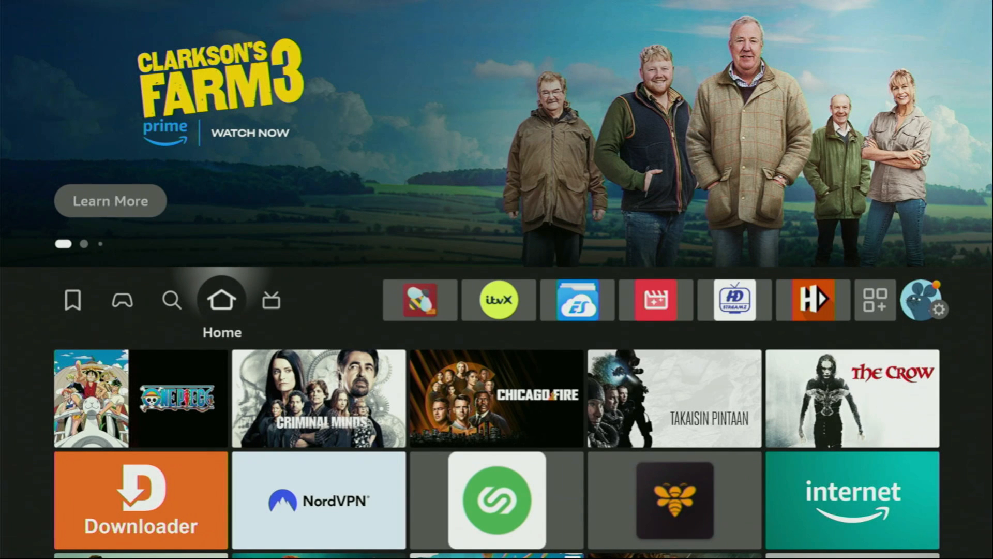
In Settings > My Fire TV > About, confirm Fire TV Stick 4K Max is already in developer mode
left_click(943, 300)
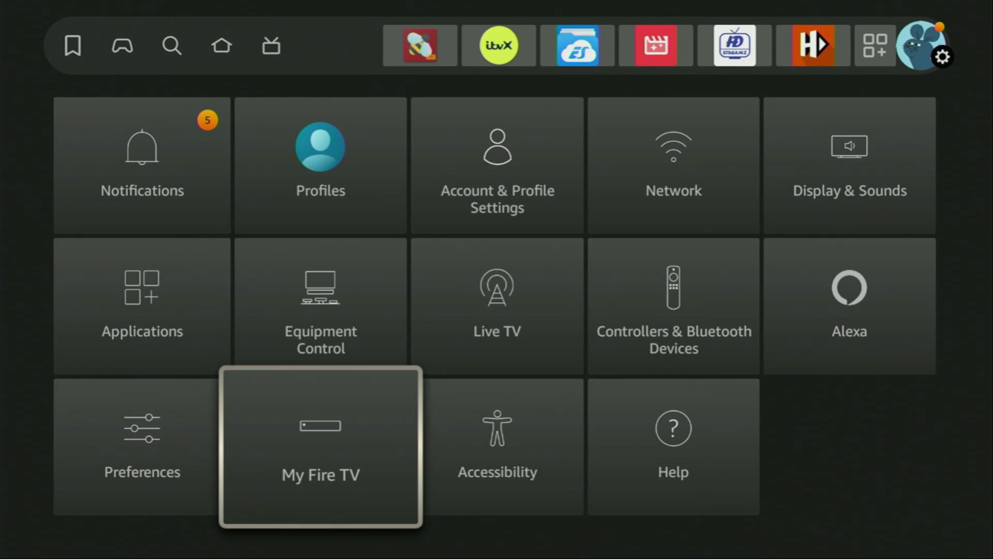
left_click(319, 445)
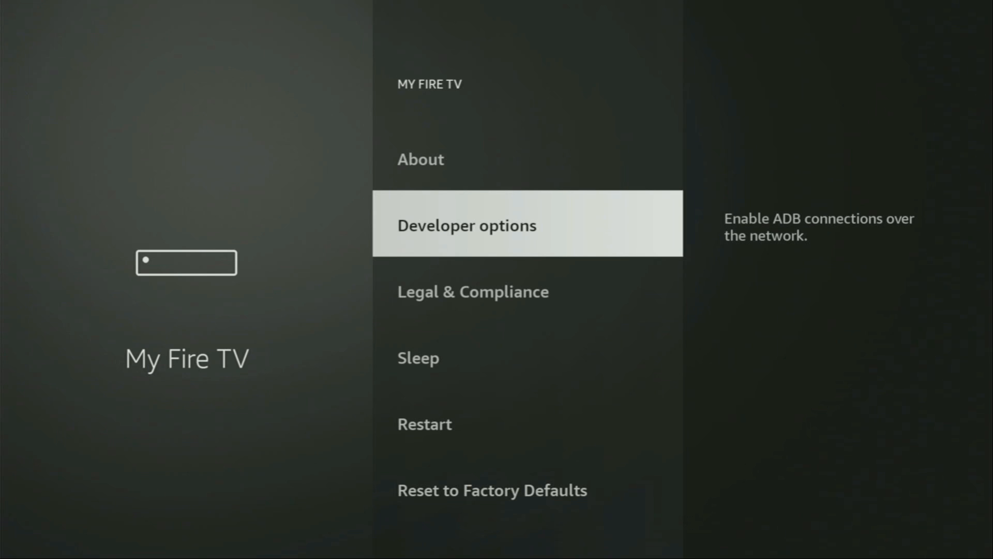
scroll("down", 3)
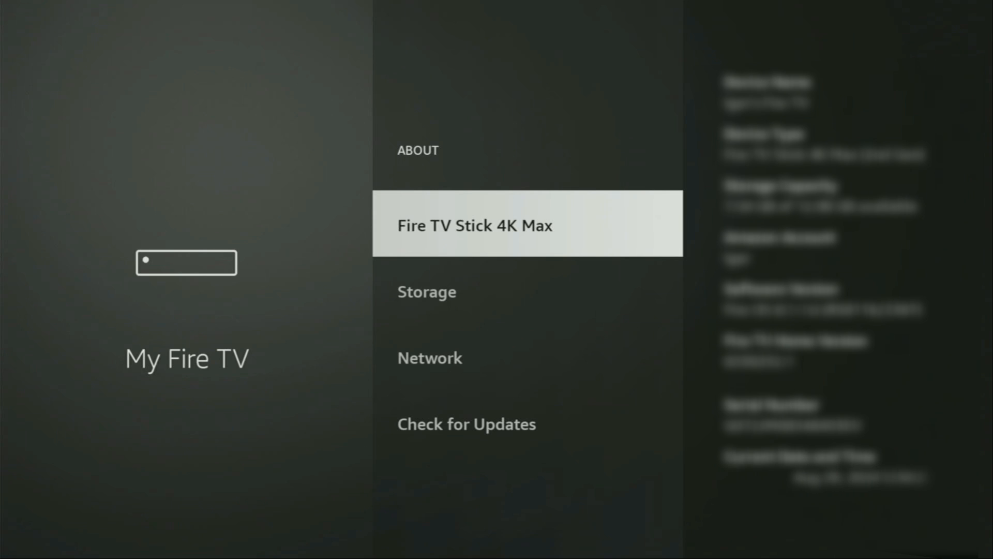
left_click(473, 225)
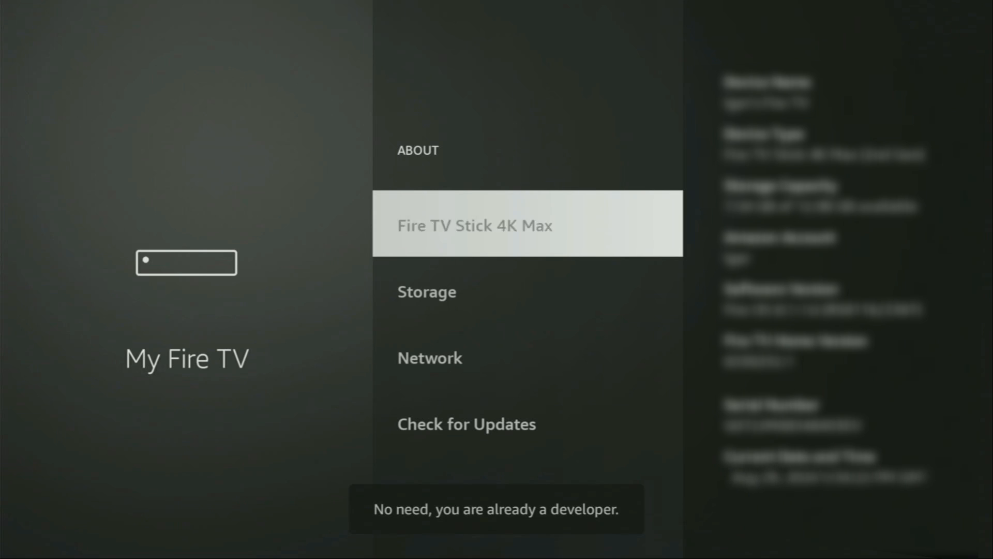
key("Back")
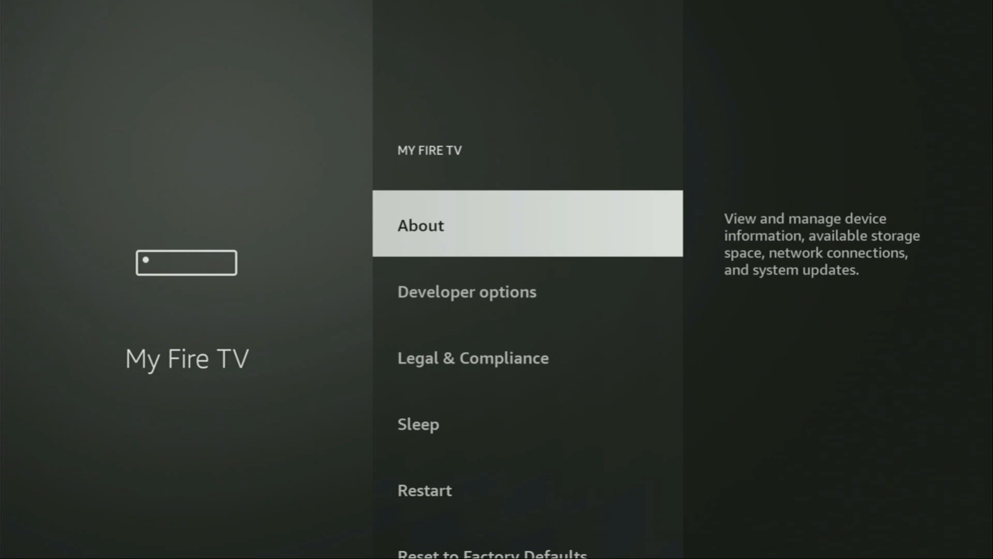
In Developer options, toggle ADB debugging off and back on
left_click(466, 291)
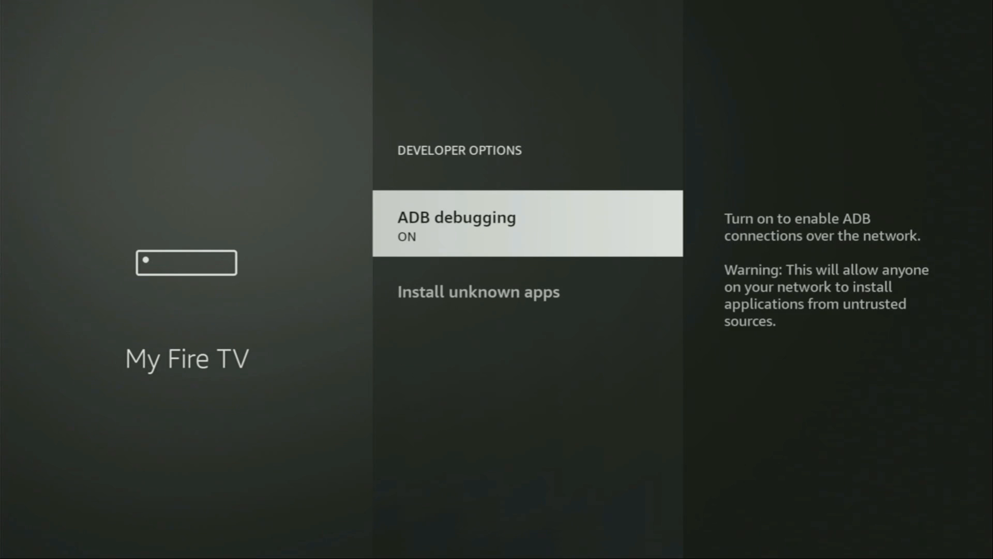
left_click(527, 223)
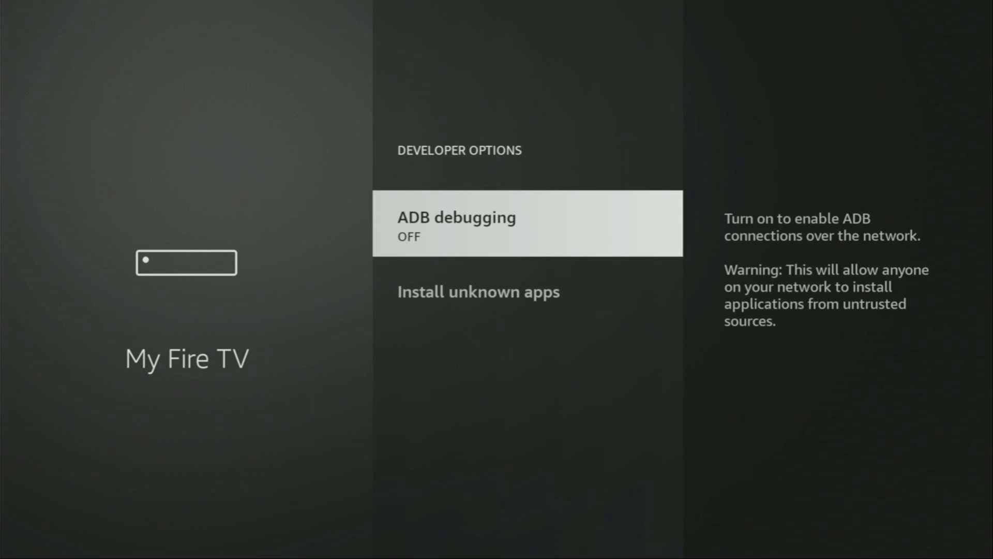
left_click(526, 223)
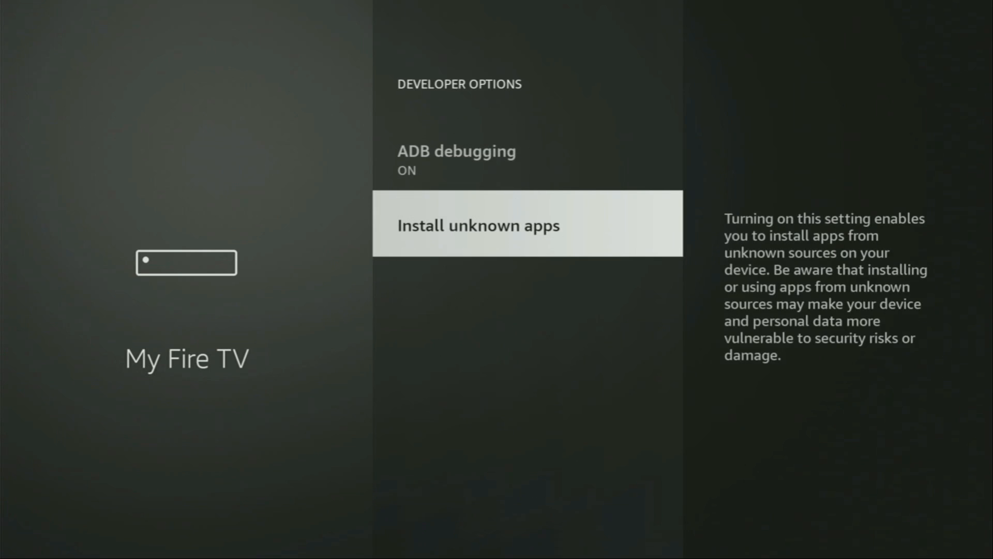
Browse the Install unknown apps list, where Downloader is allowed
left_click(478, 225)
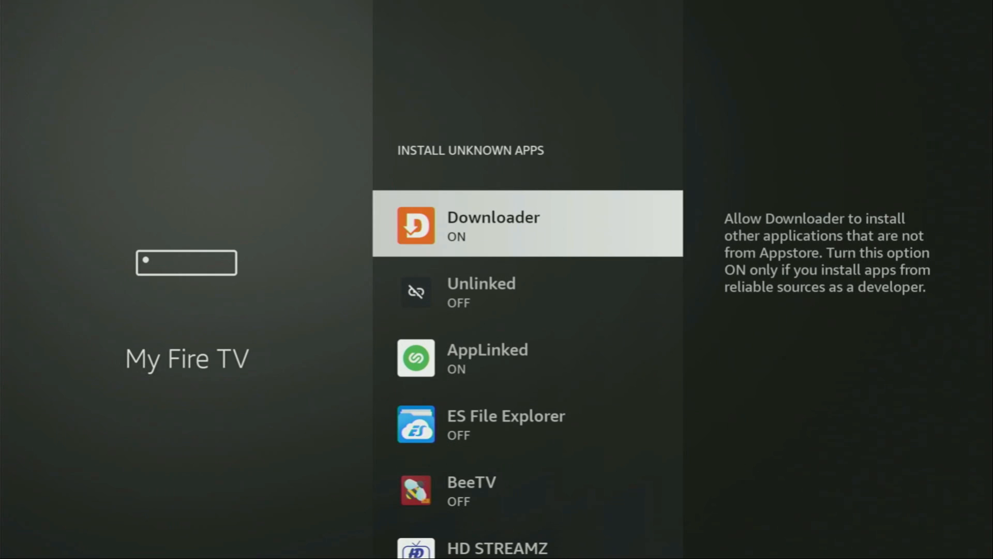
scroll("down", 3)
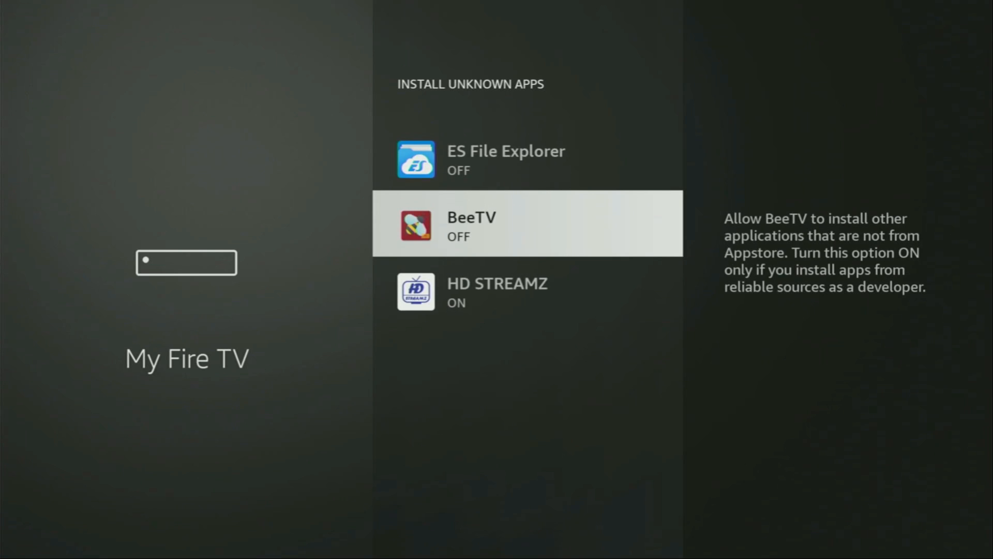
scroll("down", 3)
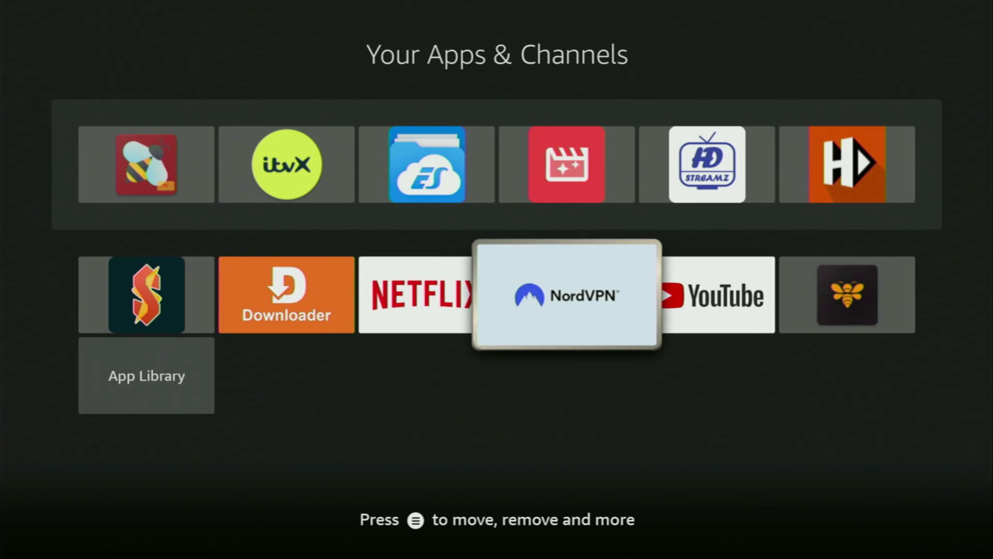
Launch NordVPN, currently connected to a Czech Republic server
left_click(565, 294)
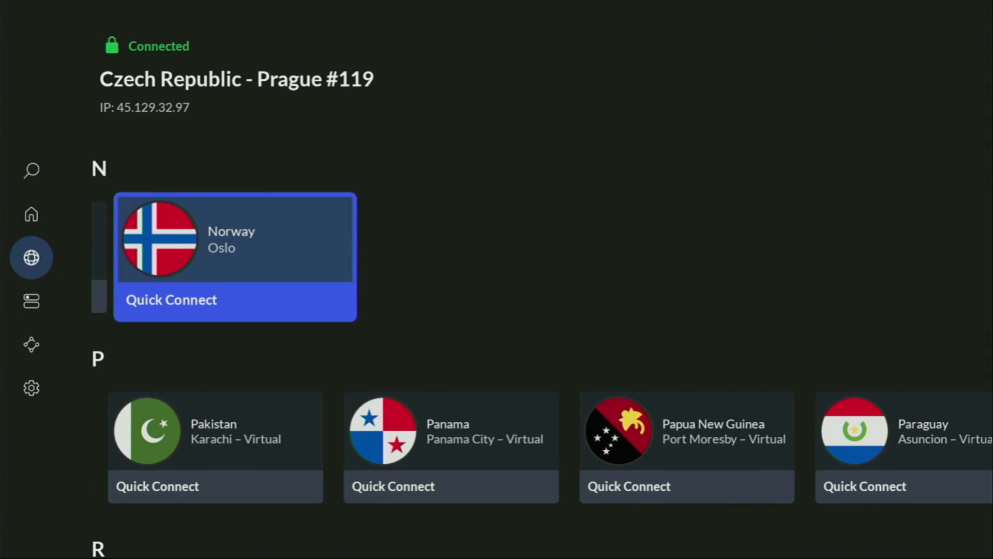
Scroll NordVPN's country list to Sweden and quick-connect to a Stockholm server
scroll("down", 3)
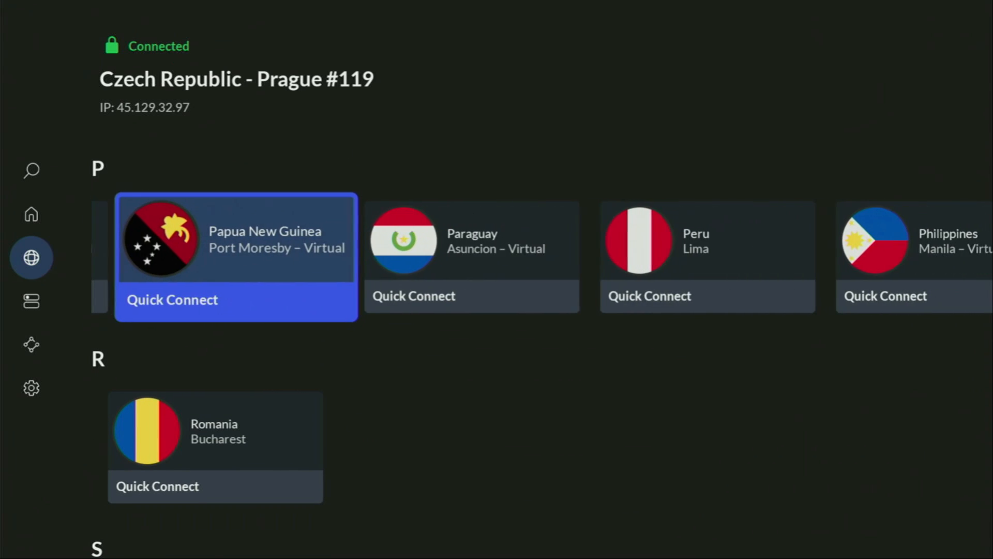
scroll("right", 3)
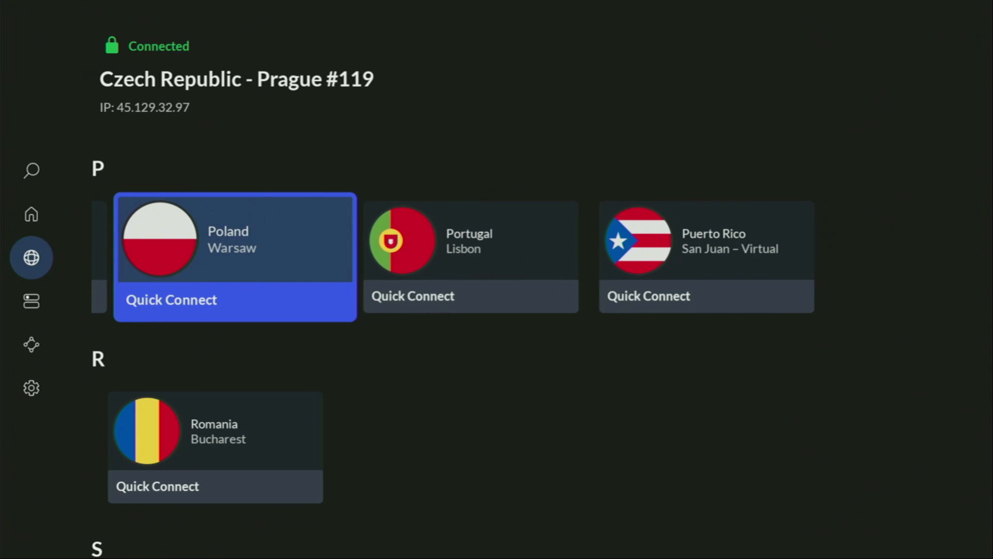
scroll("down", 3)
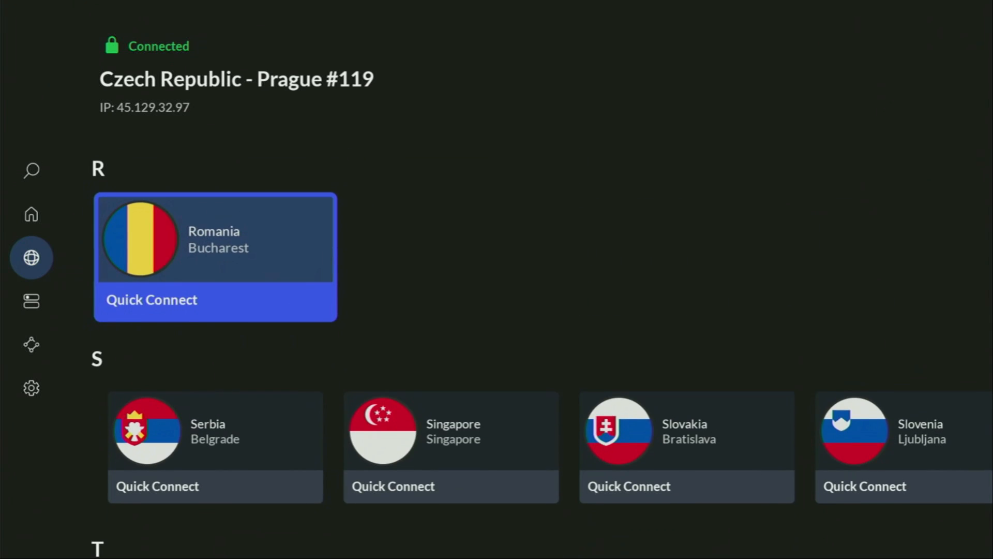
scroll("down", 3)
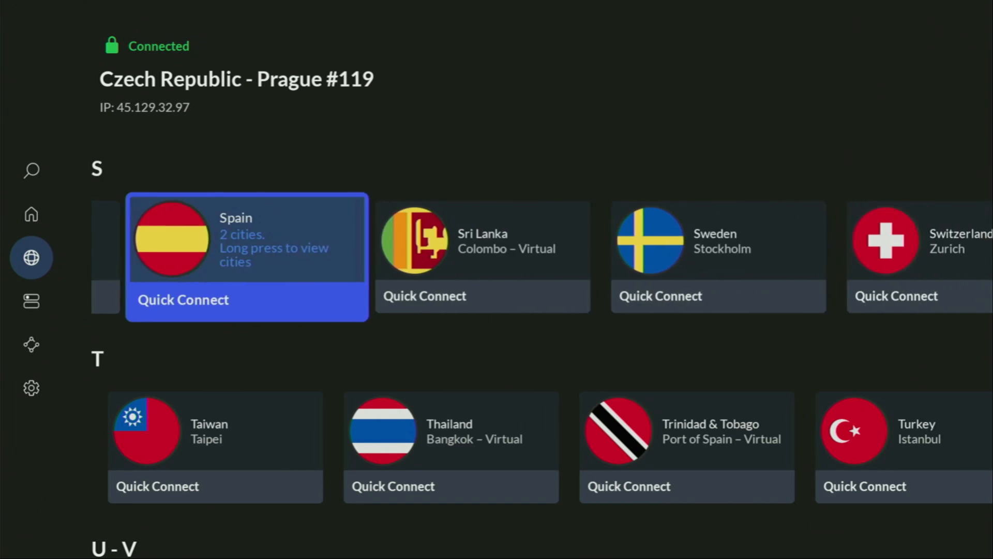
left_click(660, 296)
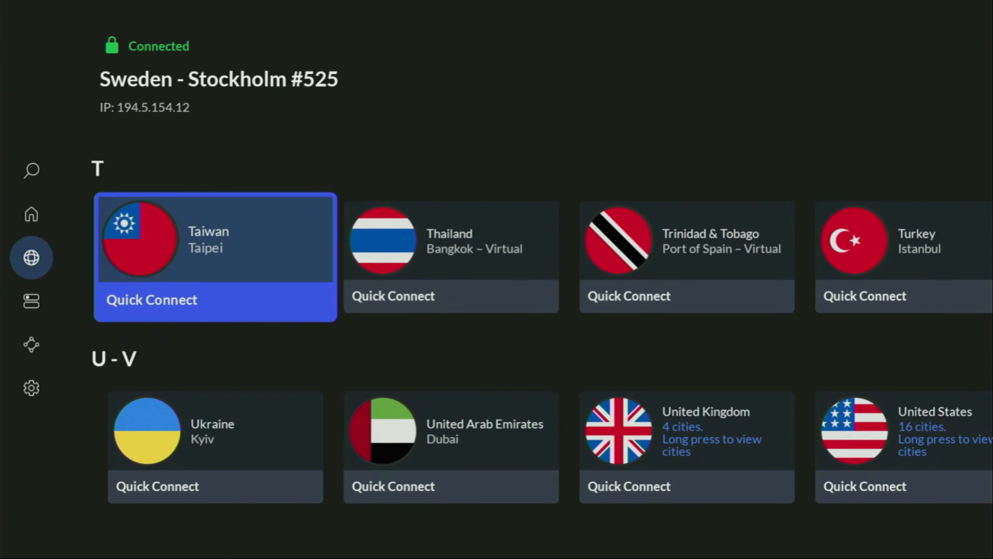
scroll("down", 3)
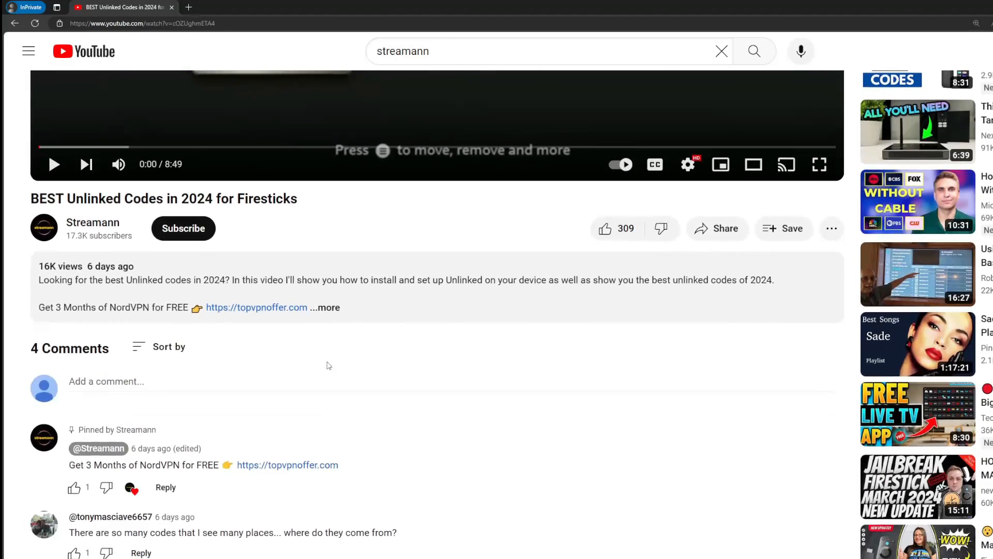
Expand the video description and highlight the topvpnoffer.com link in the pinned comment
left_click(327, 307)
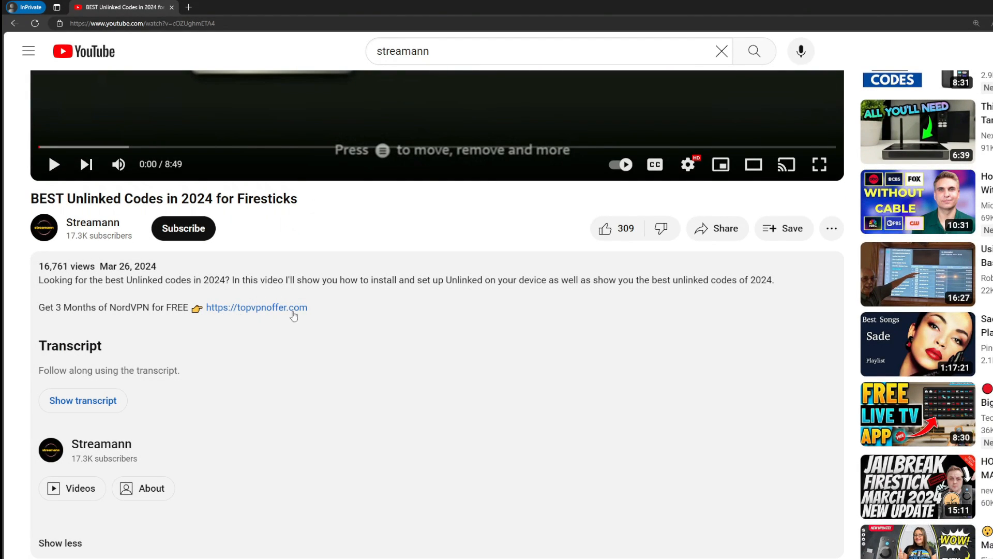
scroll("down", 3)
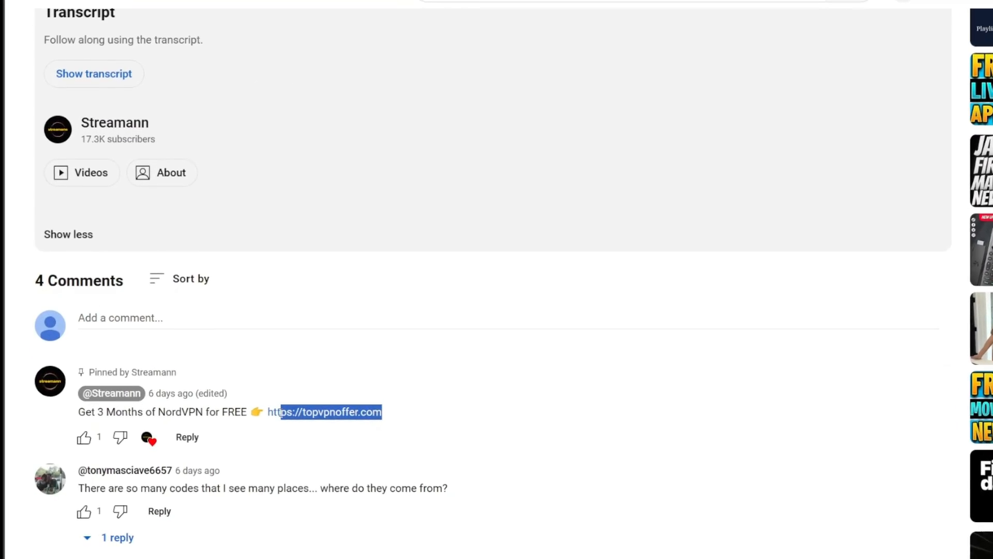
left_click(328, 412)
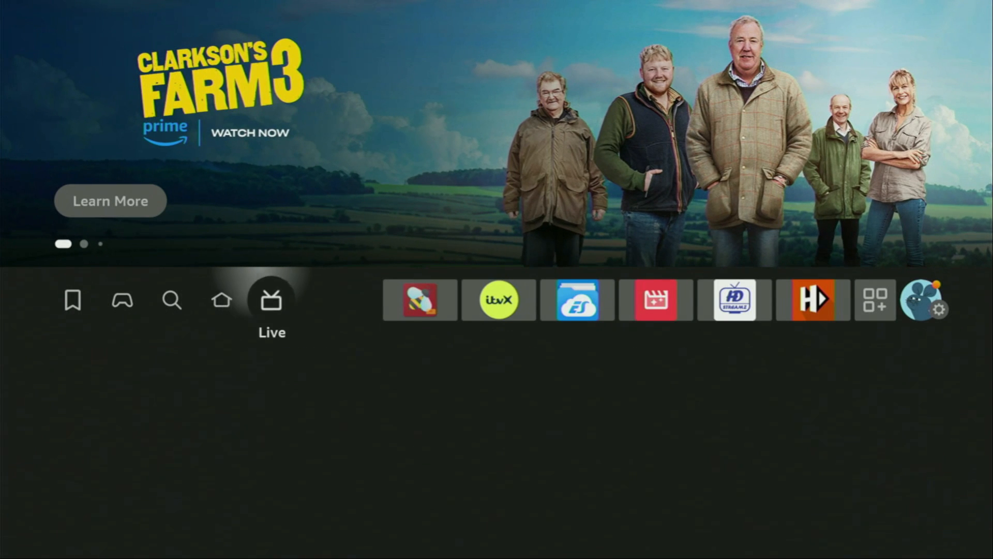
Launch Downloader from Your Apps & Channels and enter short code 28907 in the URL field
left_click(875, 299)
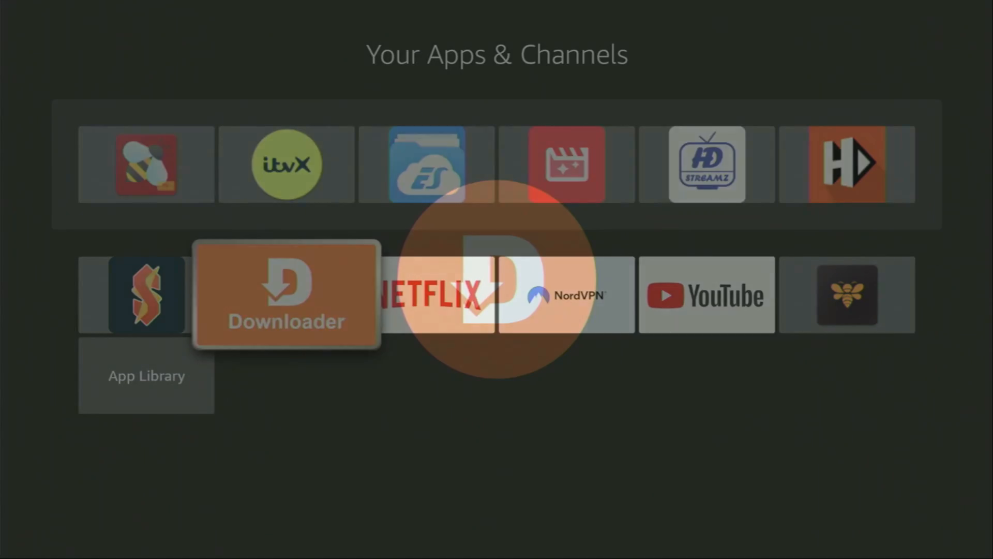
left_click(286, 294)
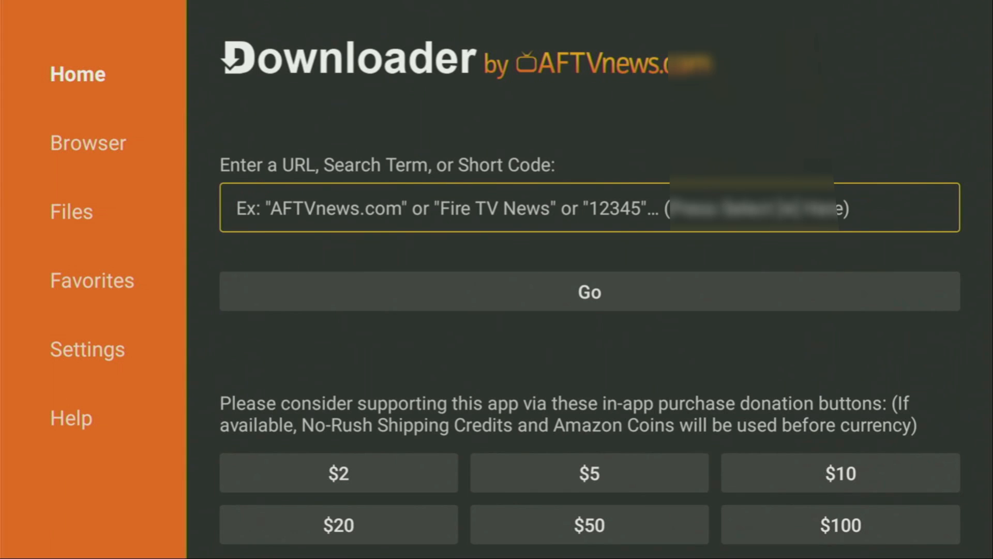
left_click(589, 207)
type("28907")
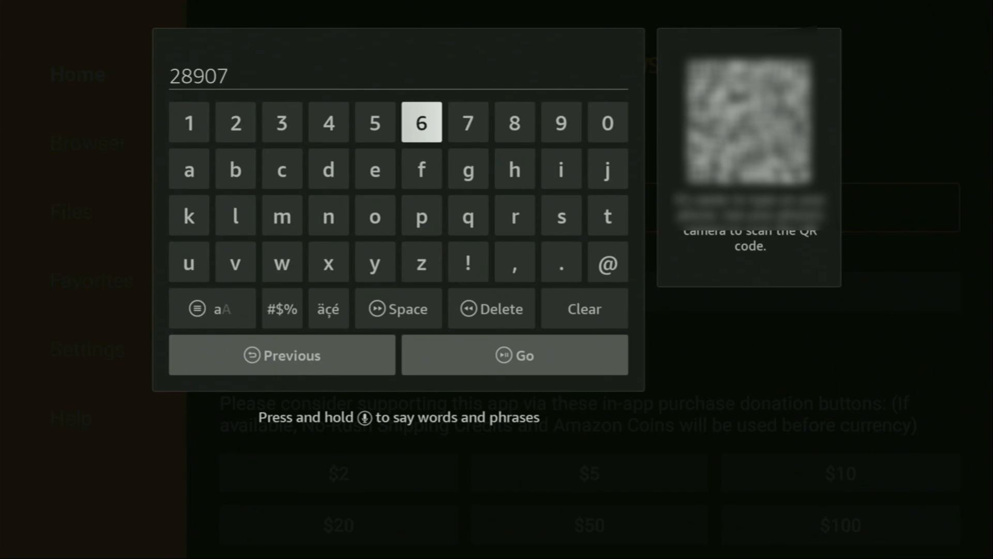
mouse_move(421, 169)
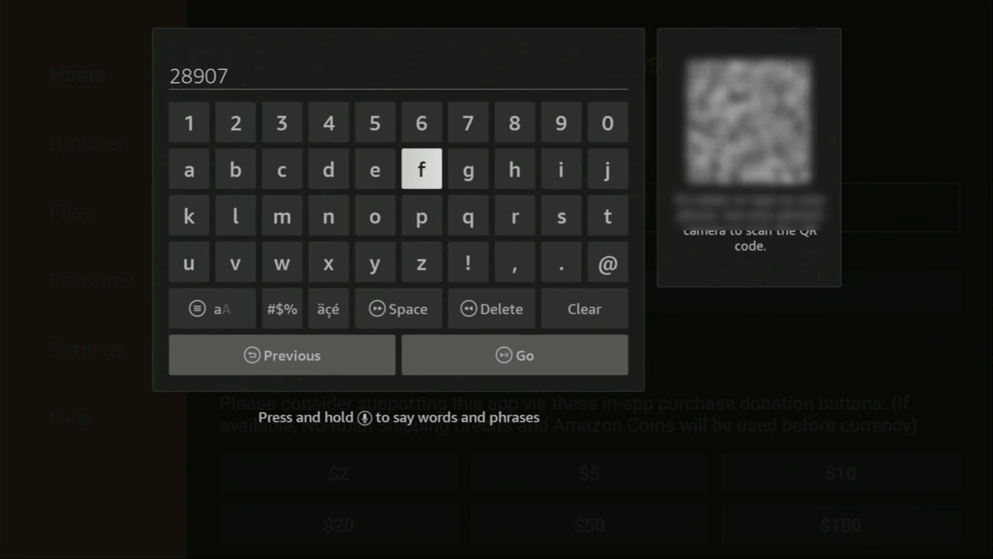
key("down")
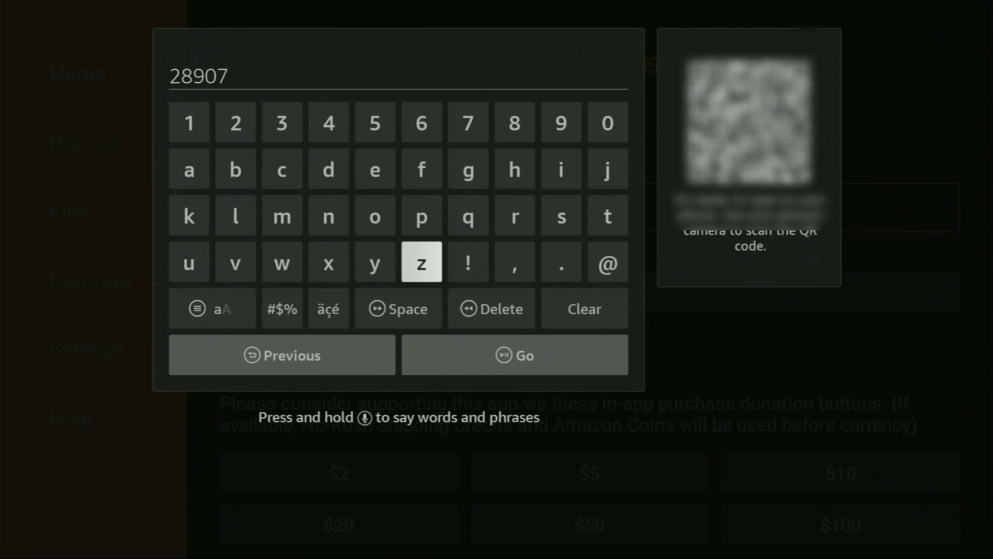
mouse_move(398, 308)
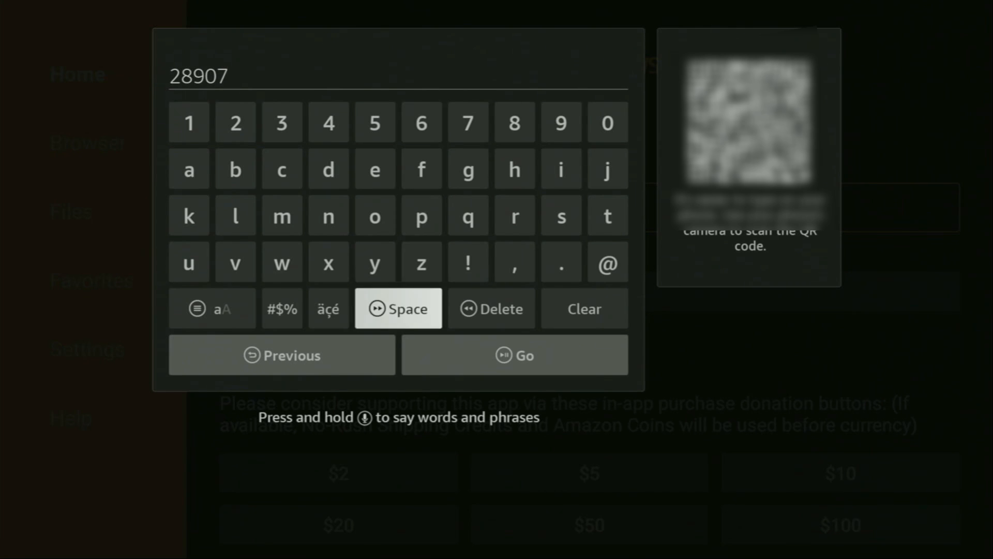
mouse_move(282, 355)
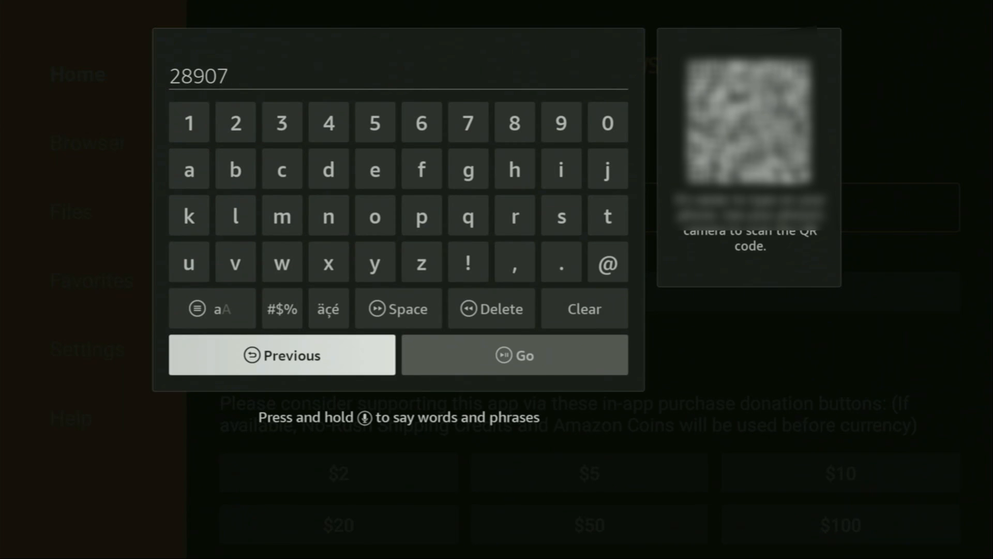
mouse_move(281, 262)
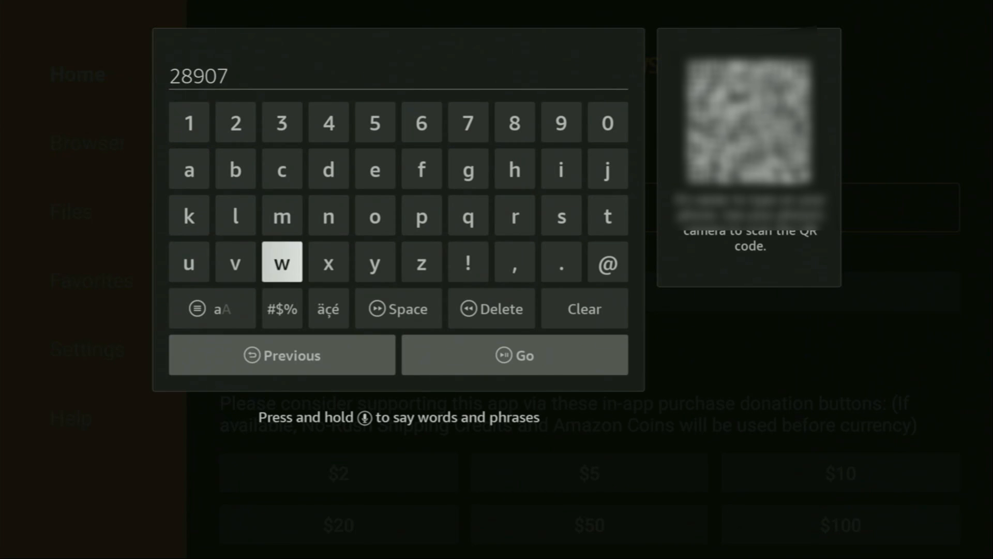
mouse_move(513, 355)
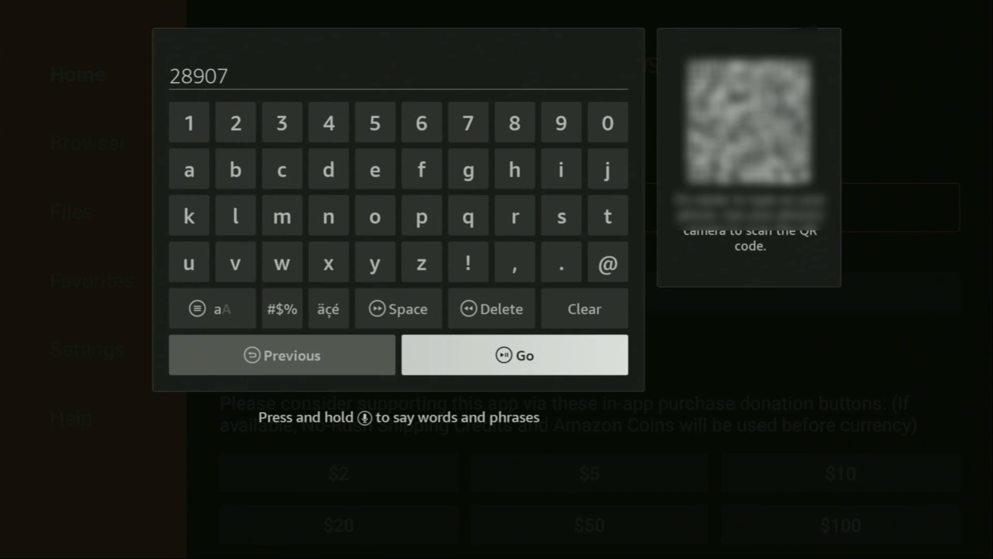
Load short code 28907, follow the firetvsticks.com/downloads link and scroll to Choose a Category
left_click(514, 354)
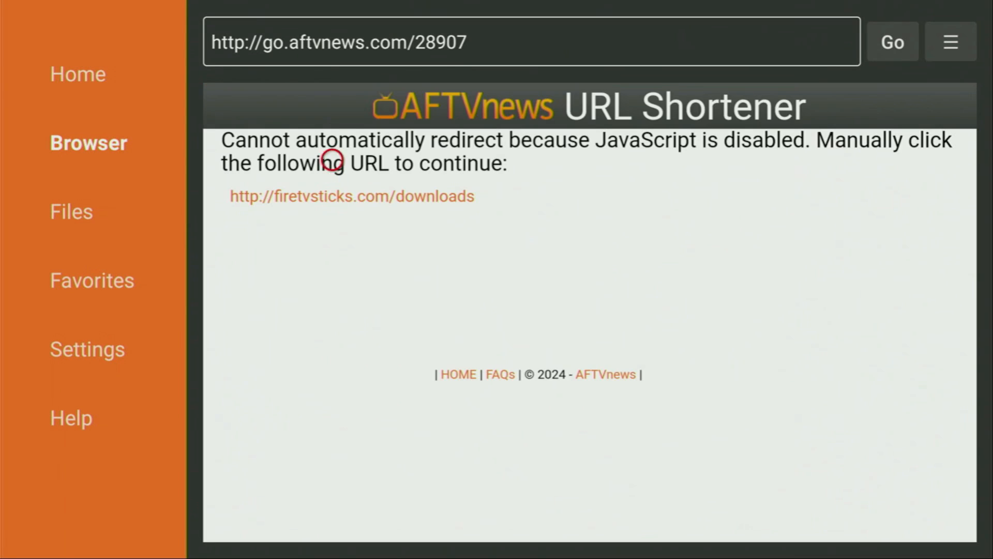
mouse_move(418, 212)
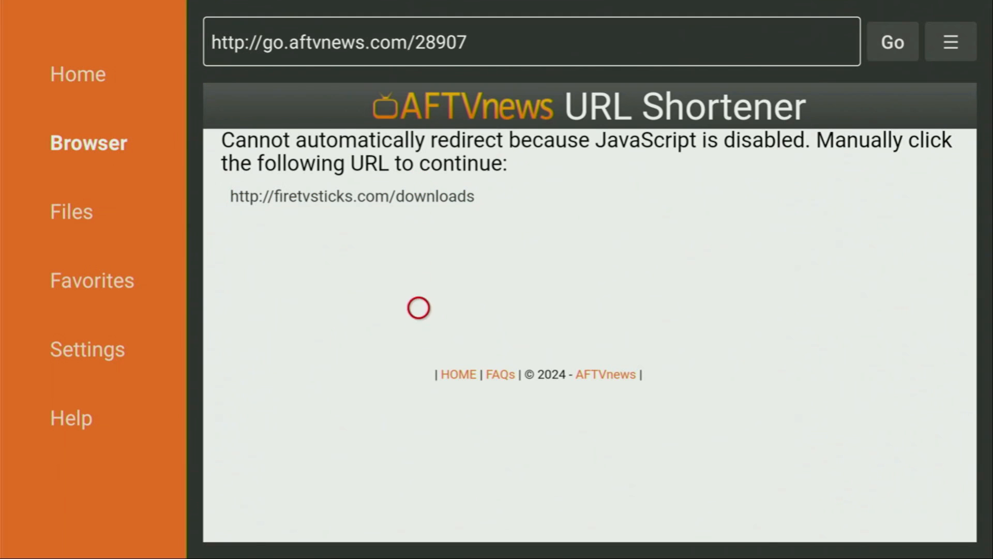
mouse_move(418, 402)
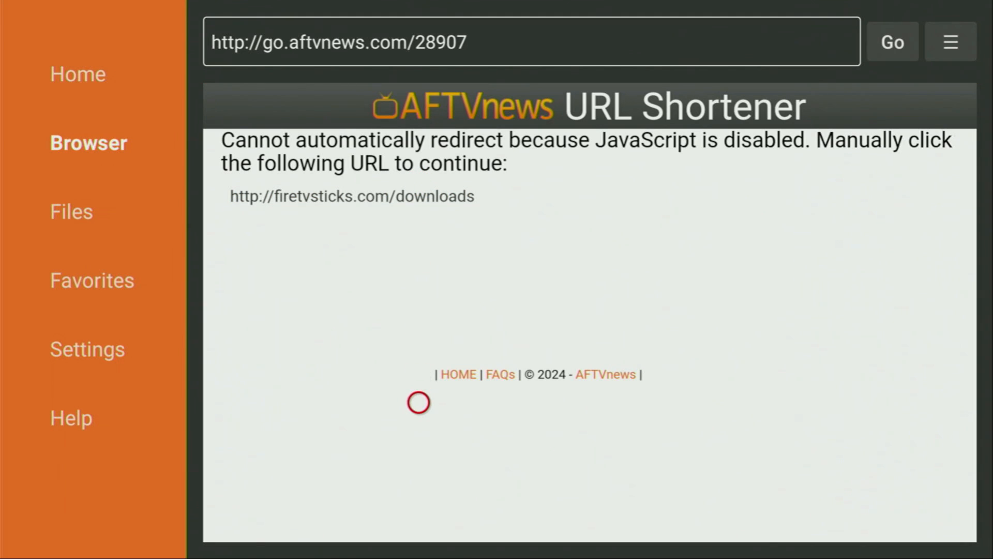
left_click(352, 196)
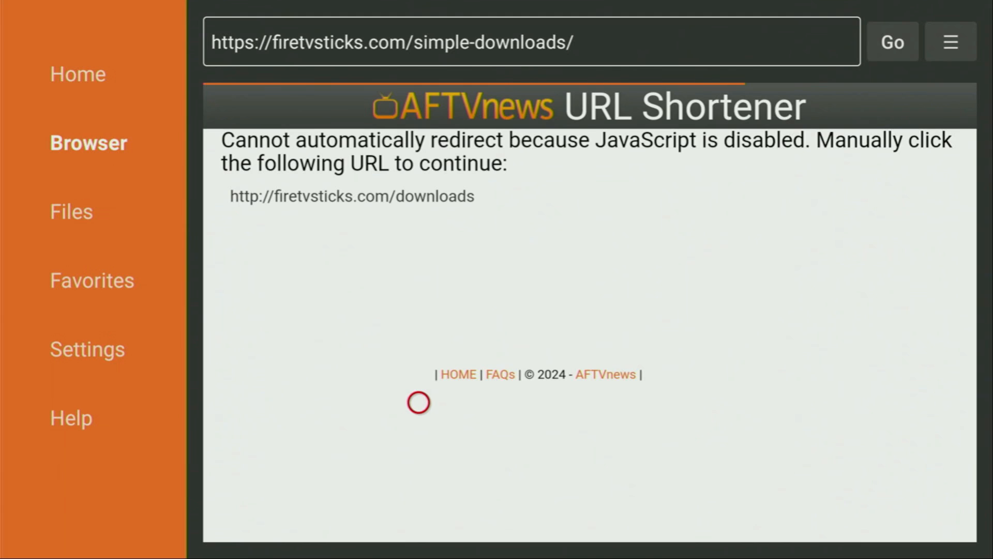
left_click(350, 196)
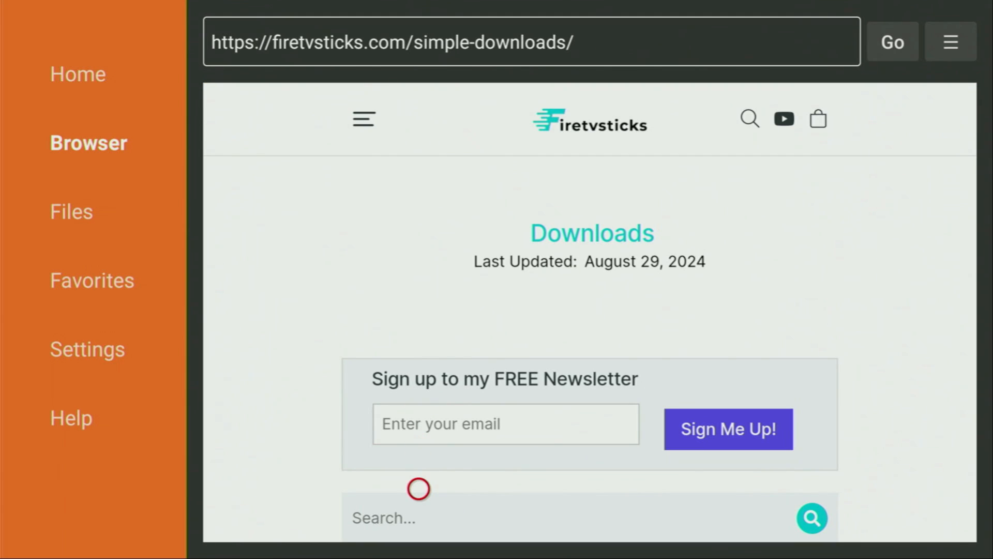
scroll("down", 3)
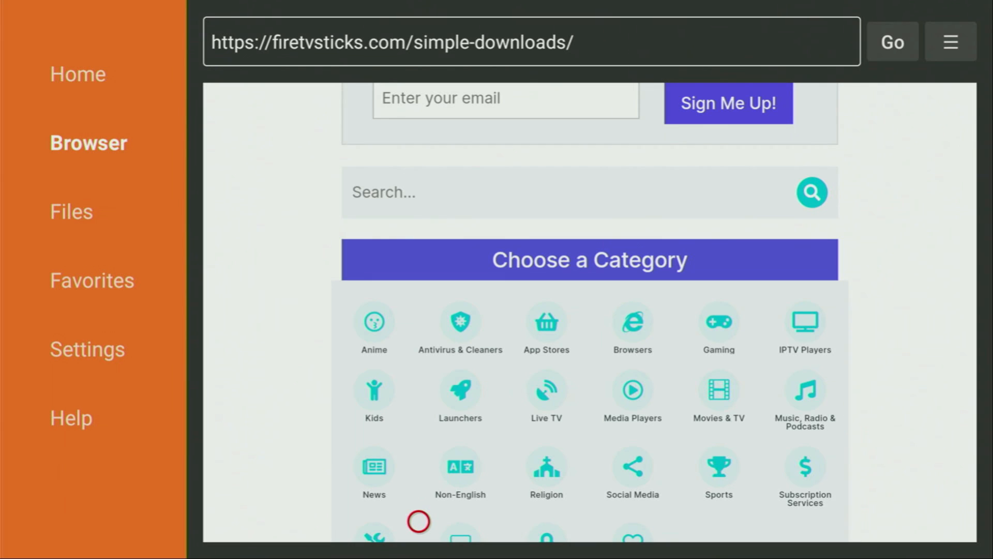
scroll("down", 3)
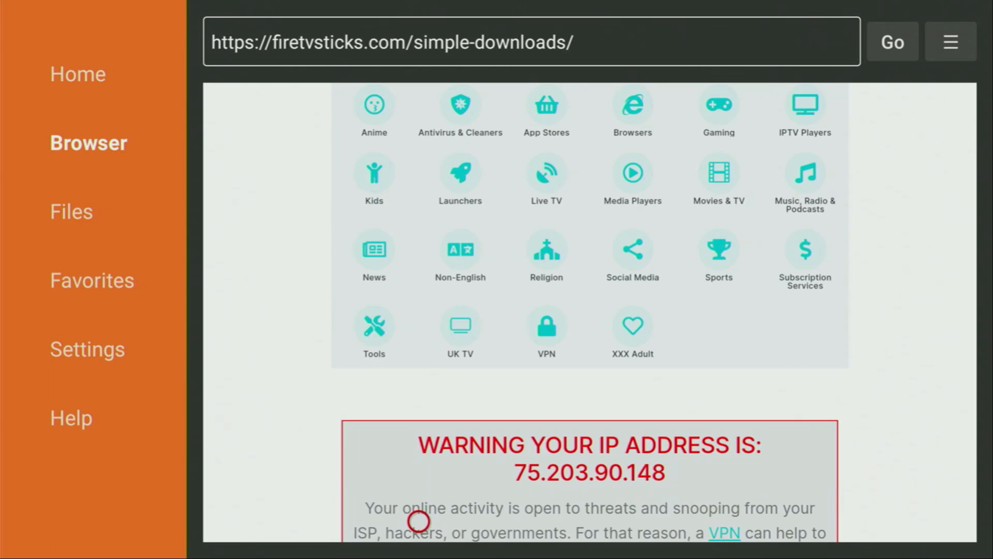
mouse_move(418, 133)
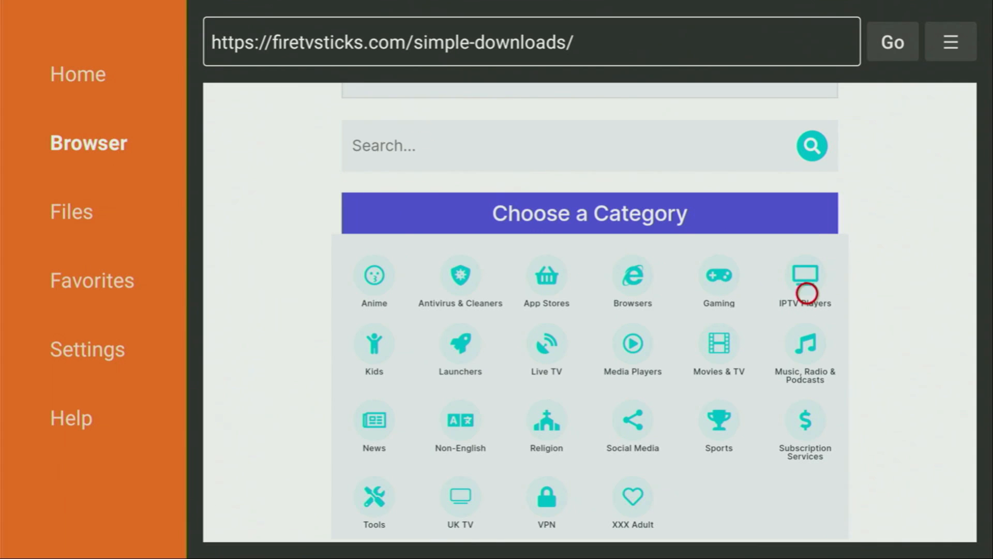
Select the XCIPTV Player link and scroll its download page to the Download buttons
left_click(805, 273)
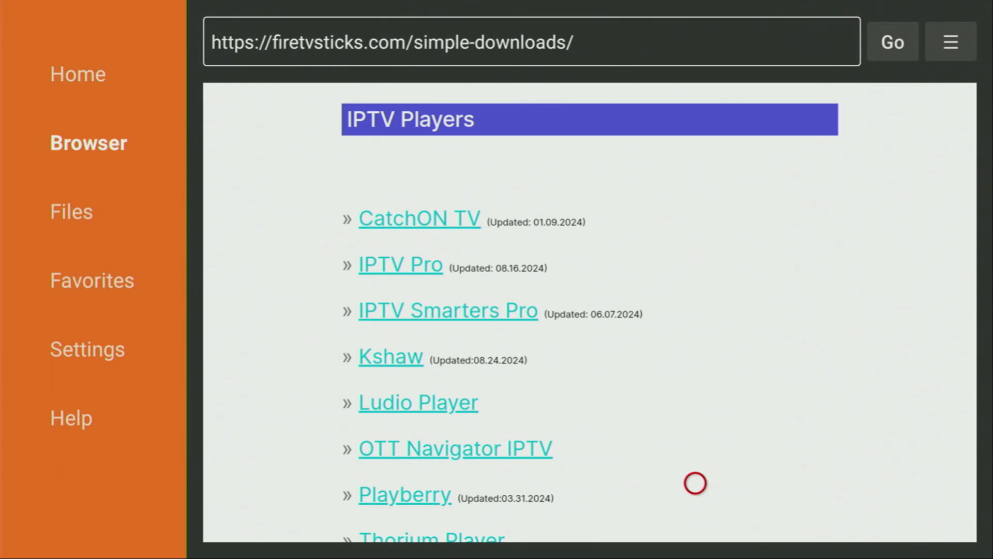
scroll("down", 3)
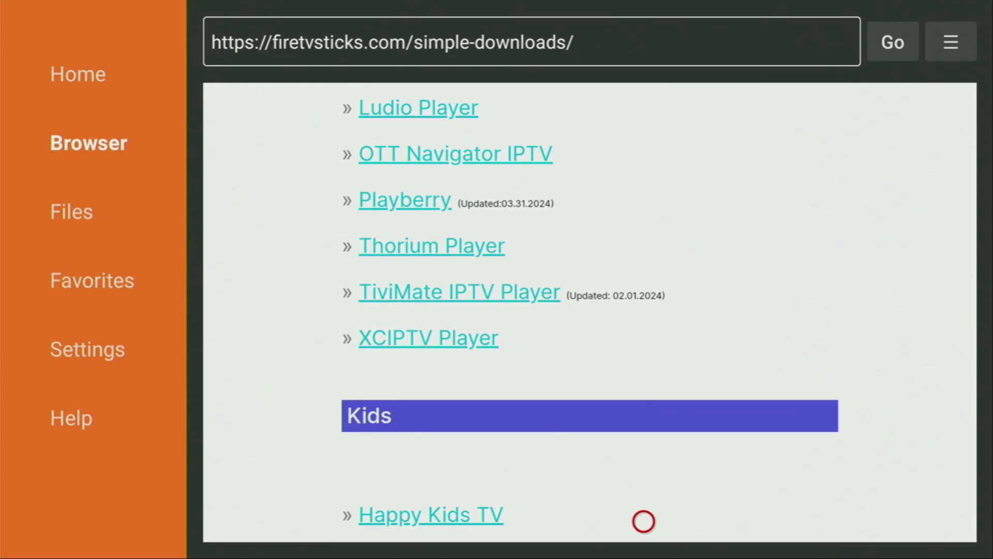
mouse_move(229, 367)
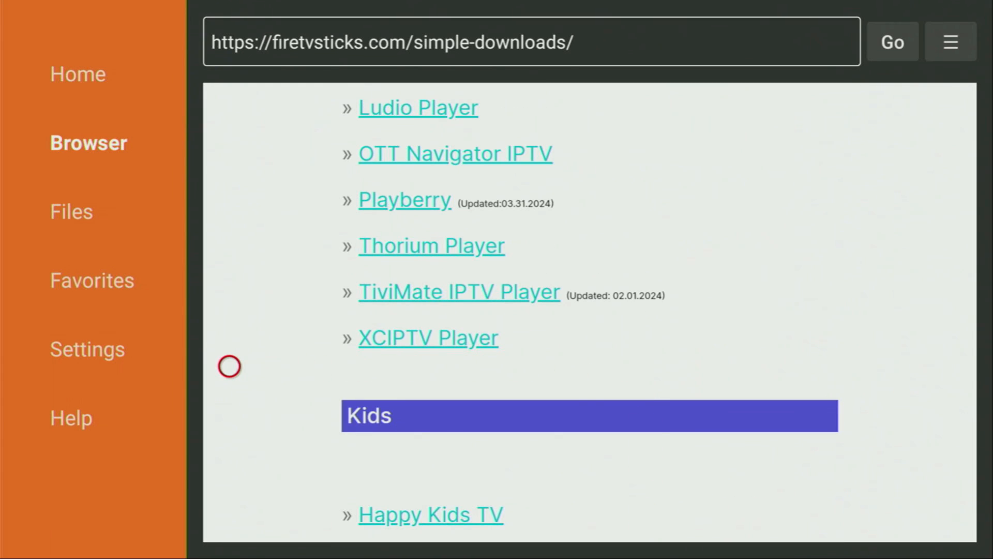
mouse_move(435, 367)
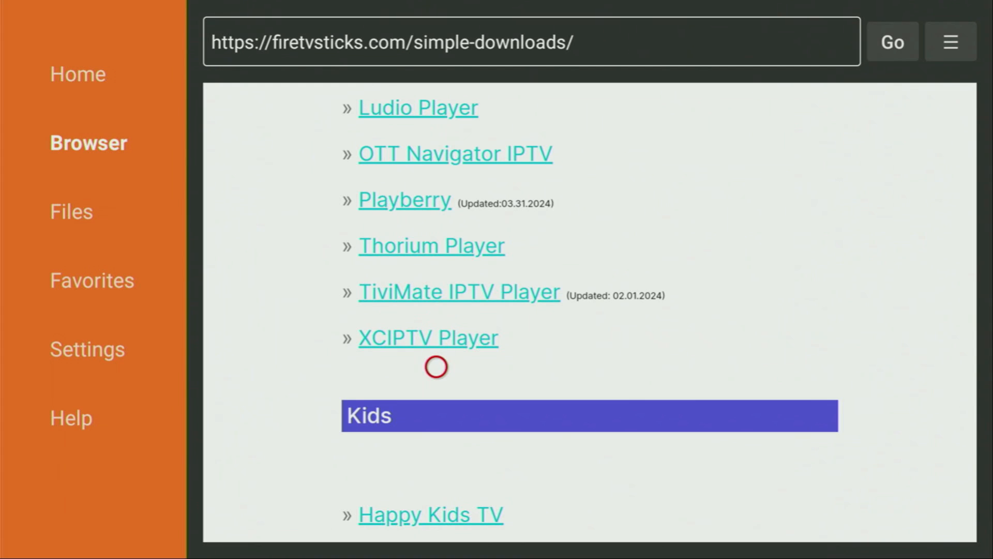
left_click(428, 336)
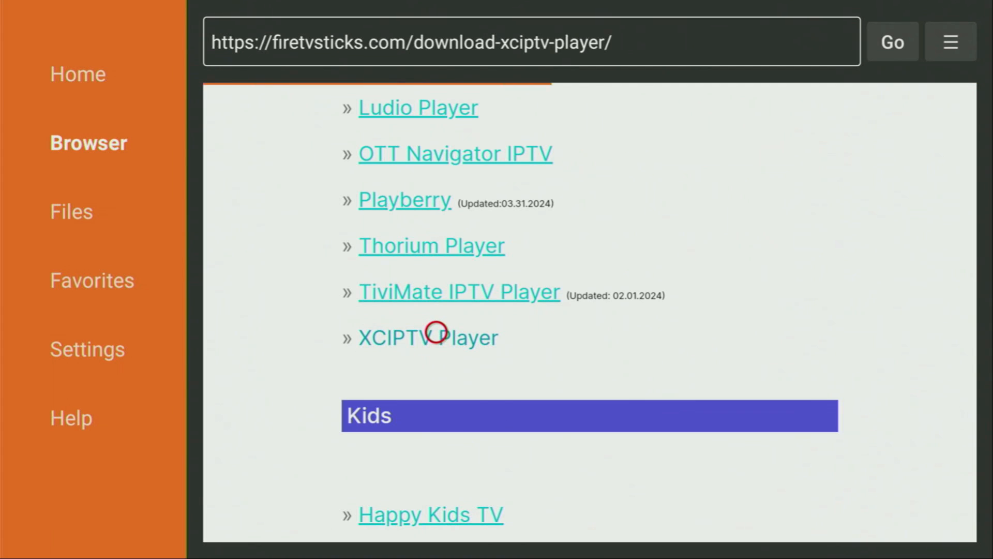
left_click(429, 336)
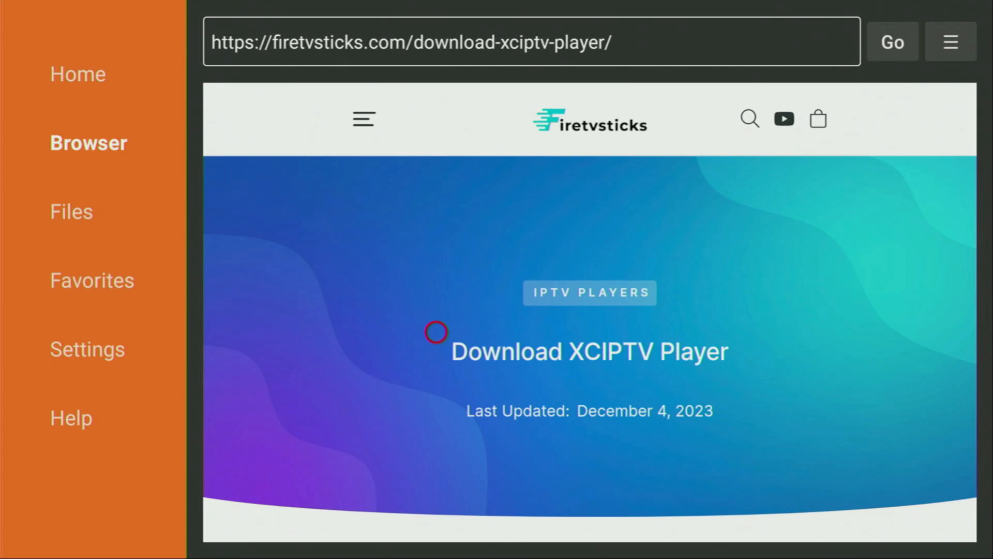
scroll("down", 3)
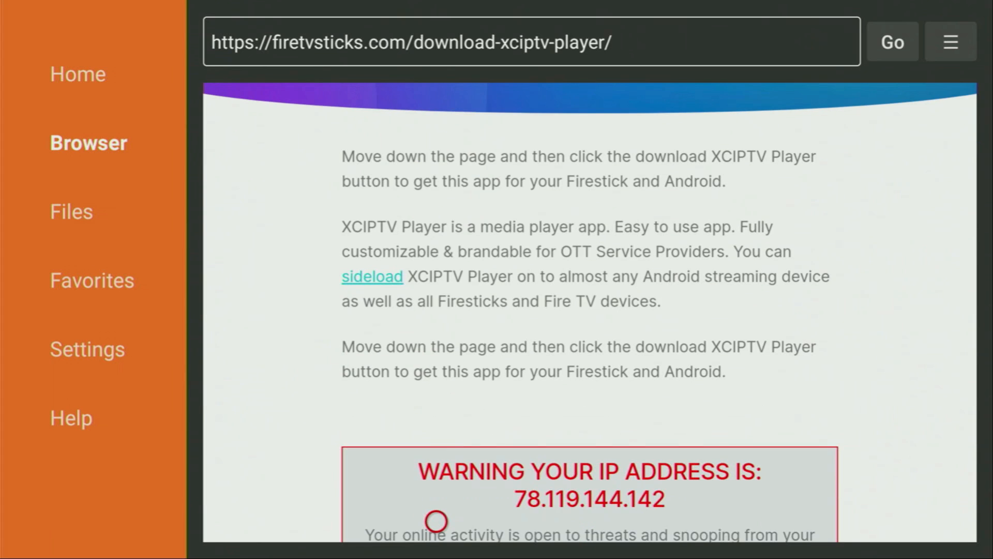
scroll("down", 3)
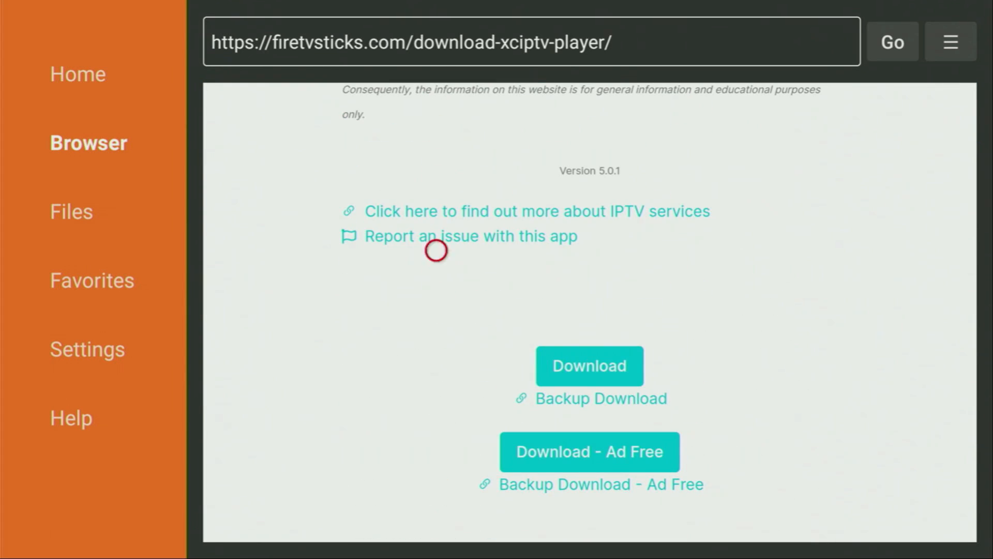
mouse_move(599, 344)
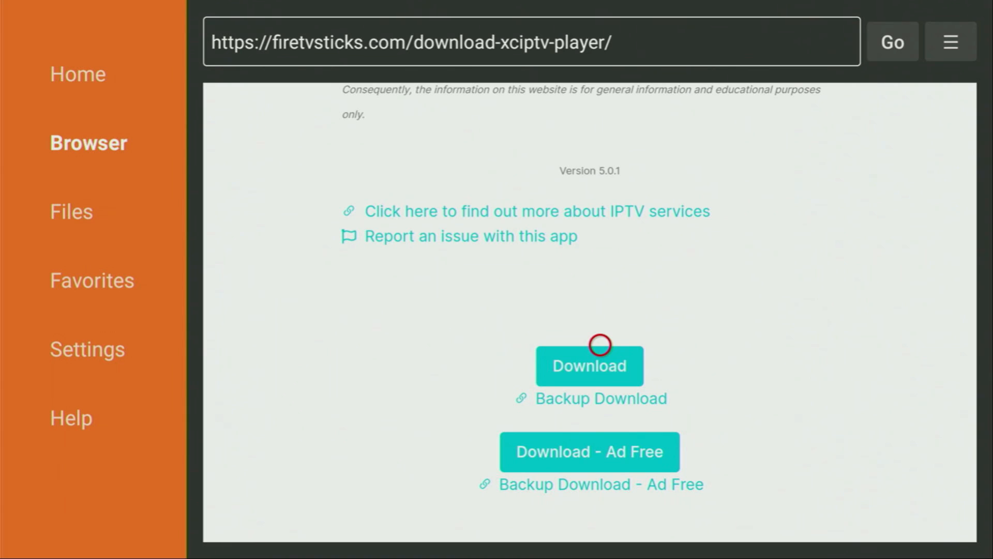
Download and install the XCIPTV v5.0.1 APK, then delete the installer file
left_click(588, 364)
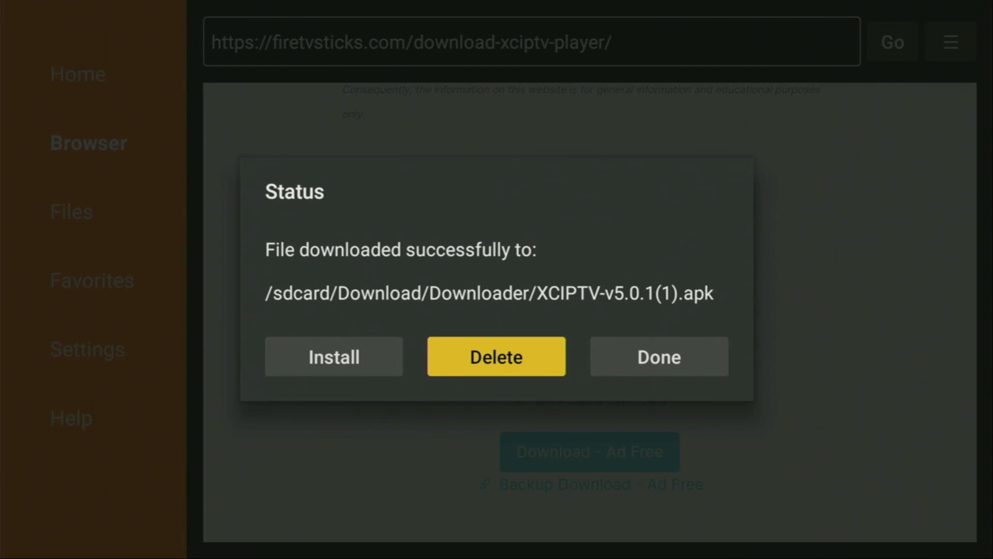
left_click(496, 356)
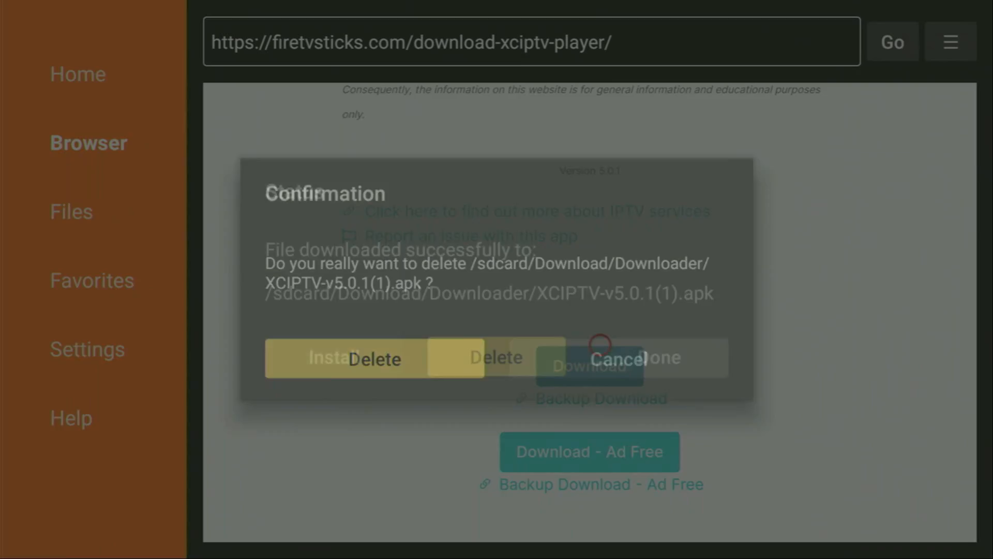
left_click(620, 358)
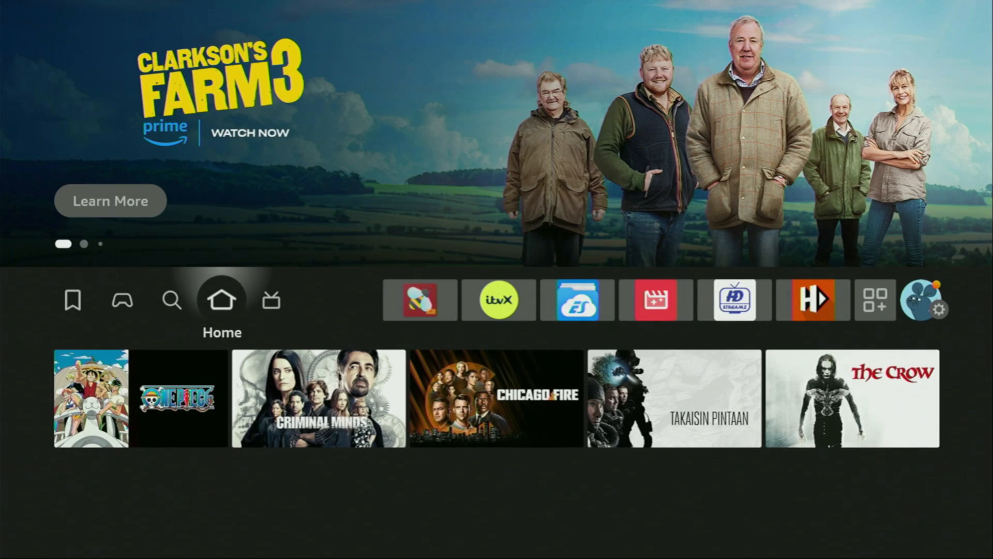
Open Your Apps & Channels, move XCIPTV Player to the front, and launch it
left_click(875, 300)
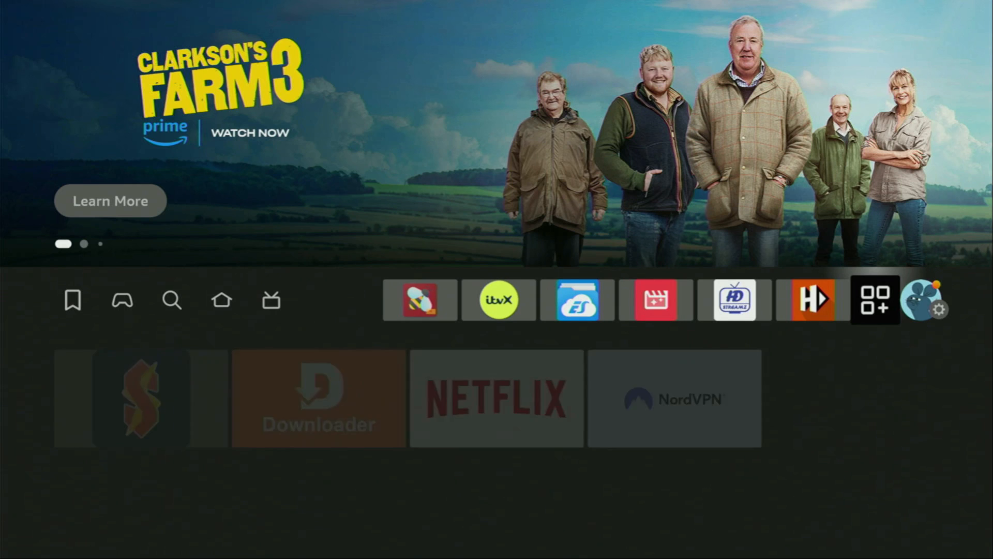
left_click(874, 300)
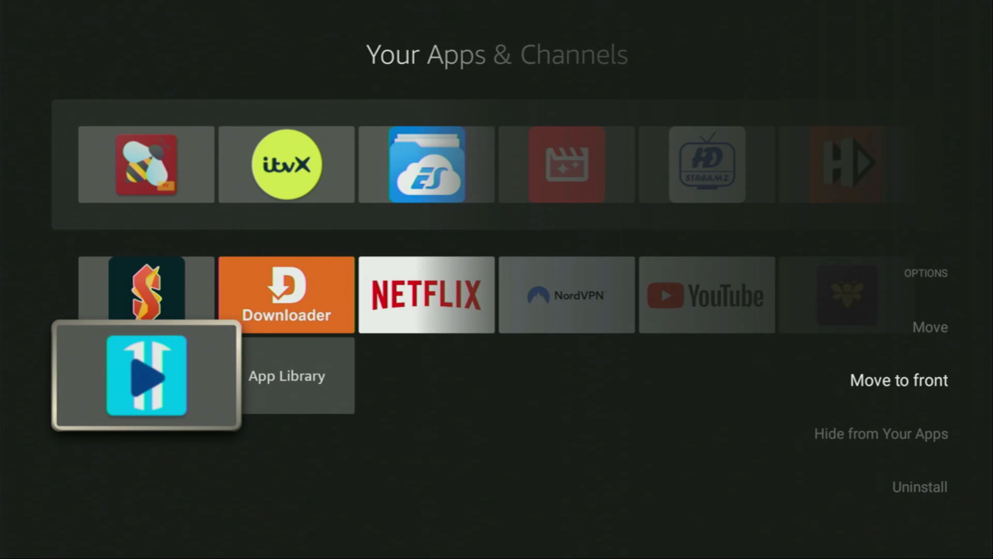
left_click(897, 380)
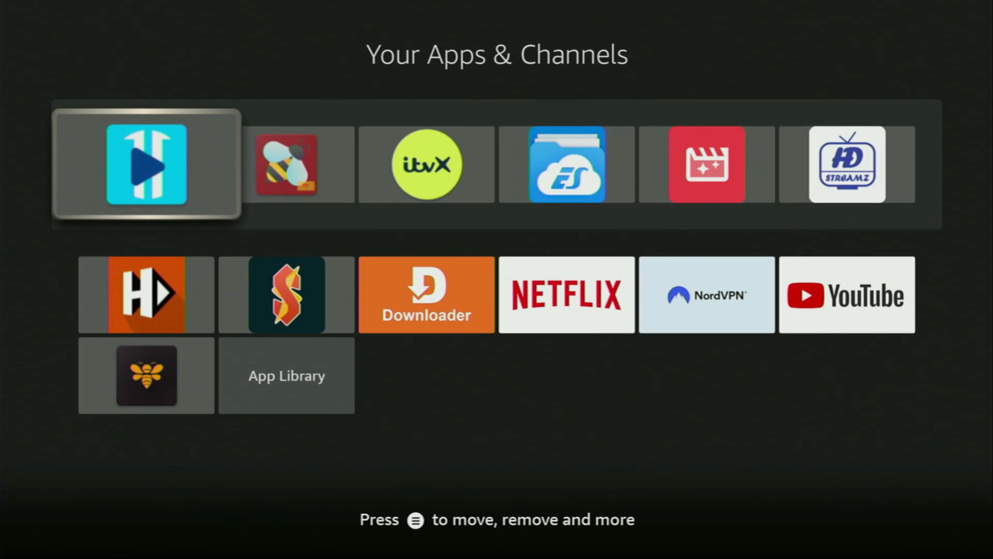
left_click(146, 164)
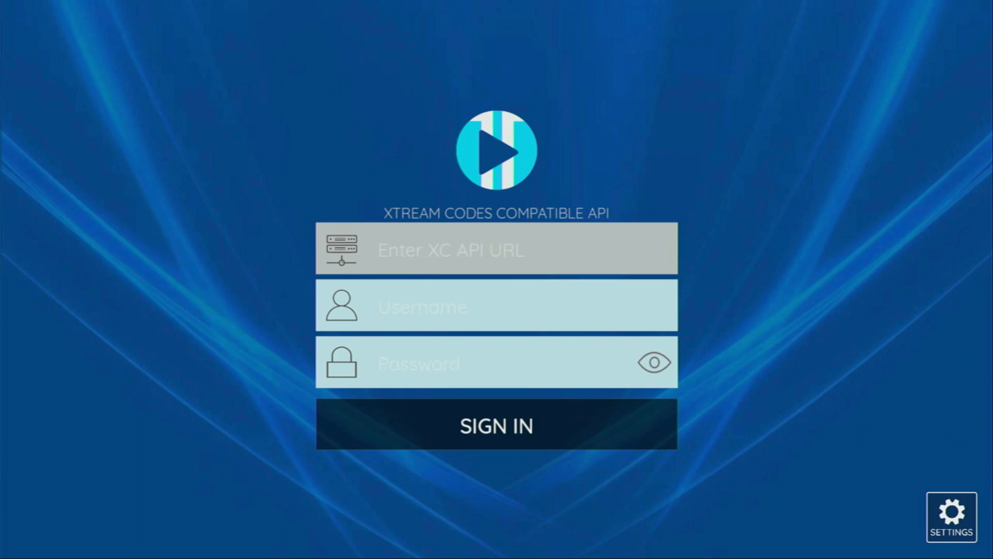
left_click(496, 307)
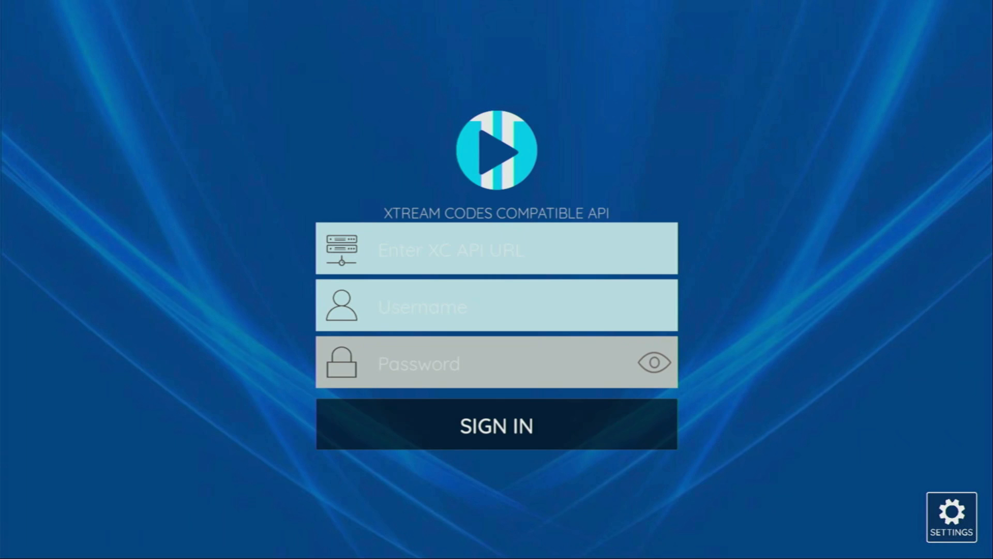
mouse_move(496, 424)
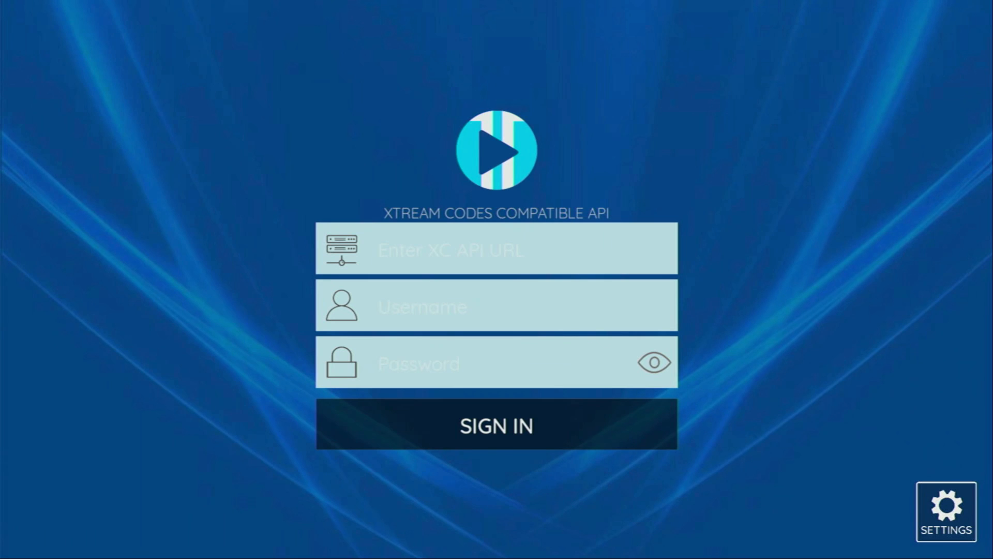
Switch the XCIPTV sign-in panel type to M3U URL and highlight the empty Enter M3U URL field
left_click(946, 513)
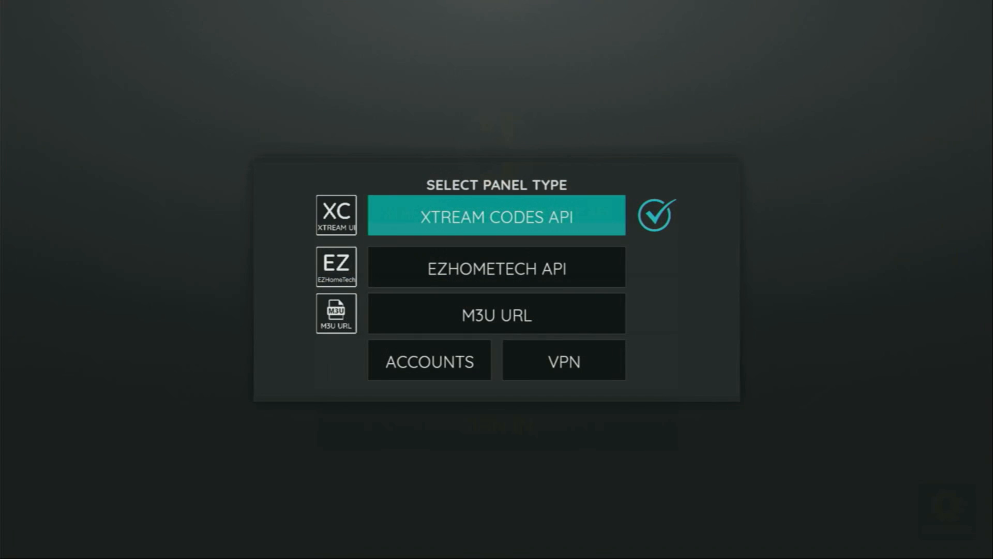
left_click(496, 314)
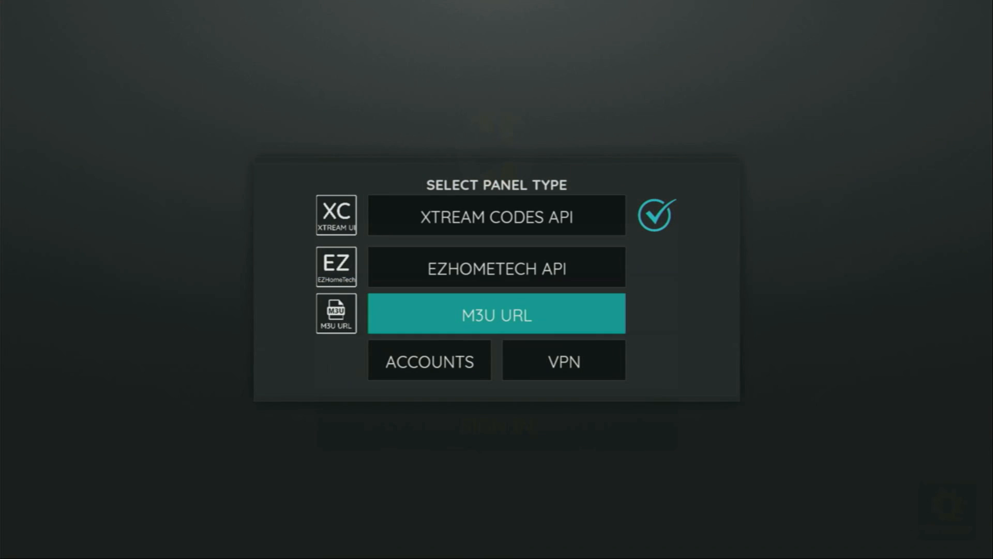
left_click(496, 314)
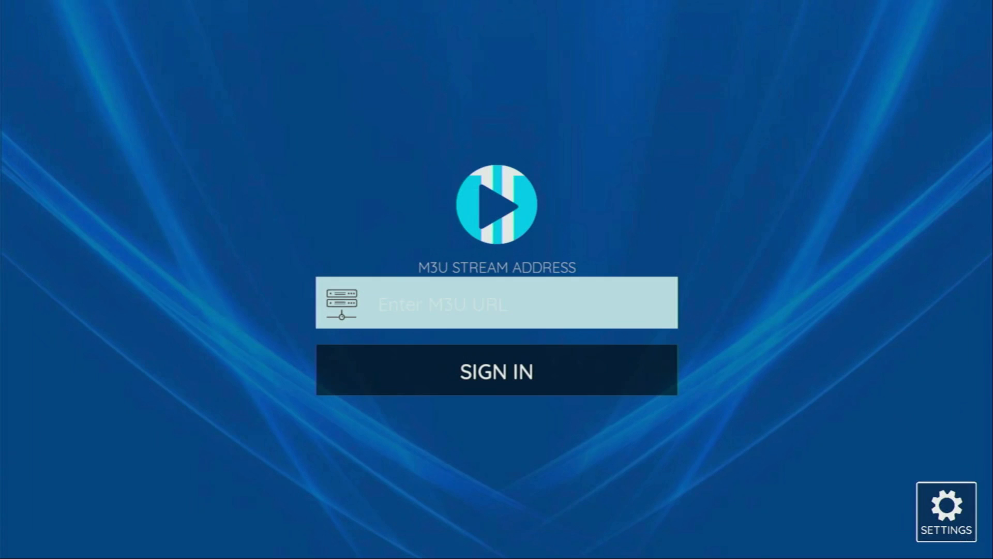
left_click(496, 304)
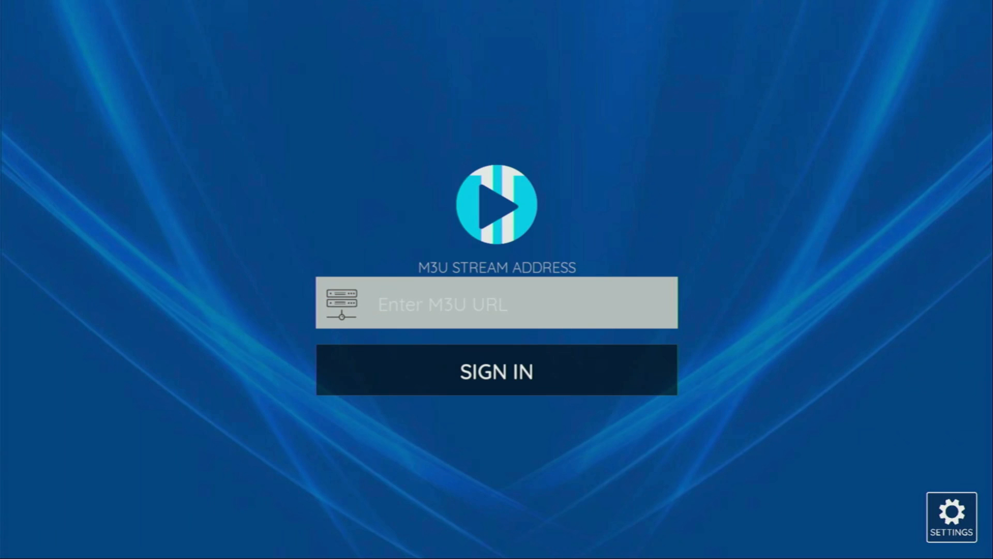
left_click(496, 303)
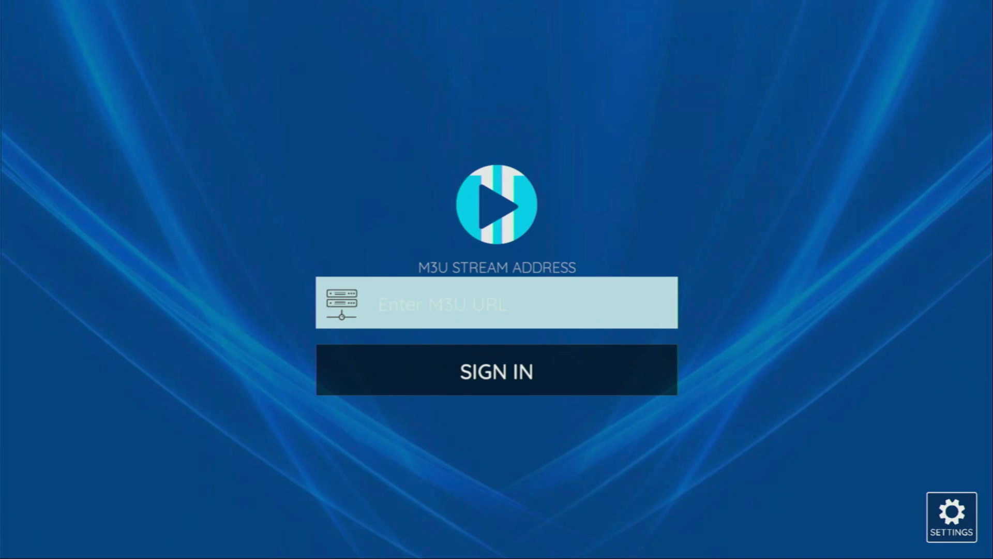